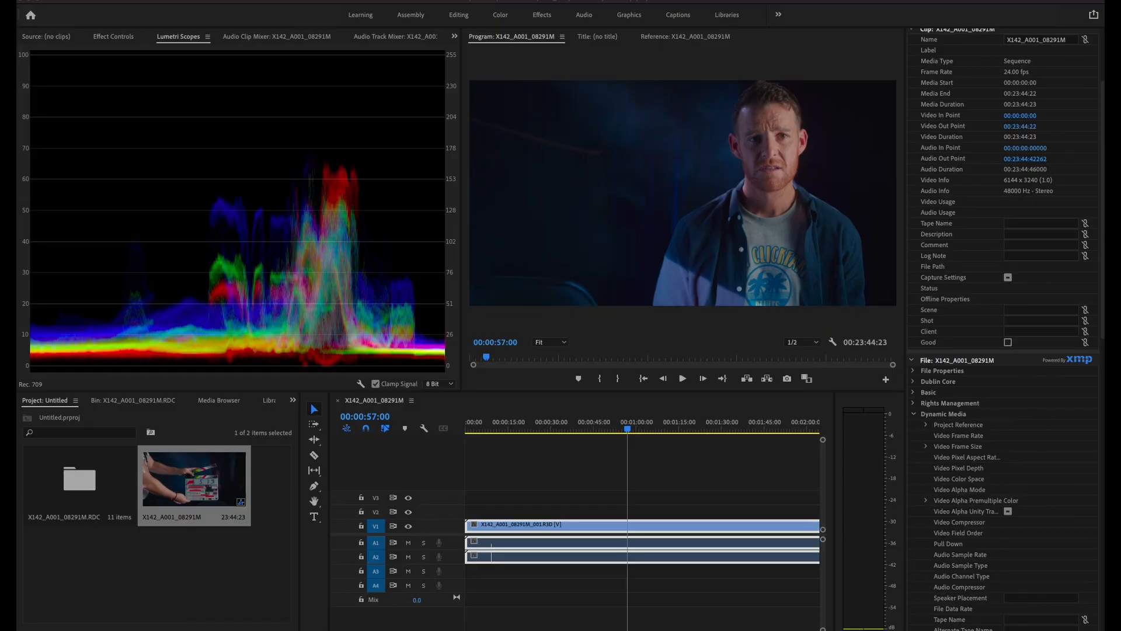
pyautogui.moveTo(660, 236)
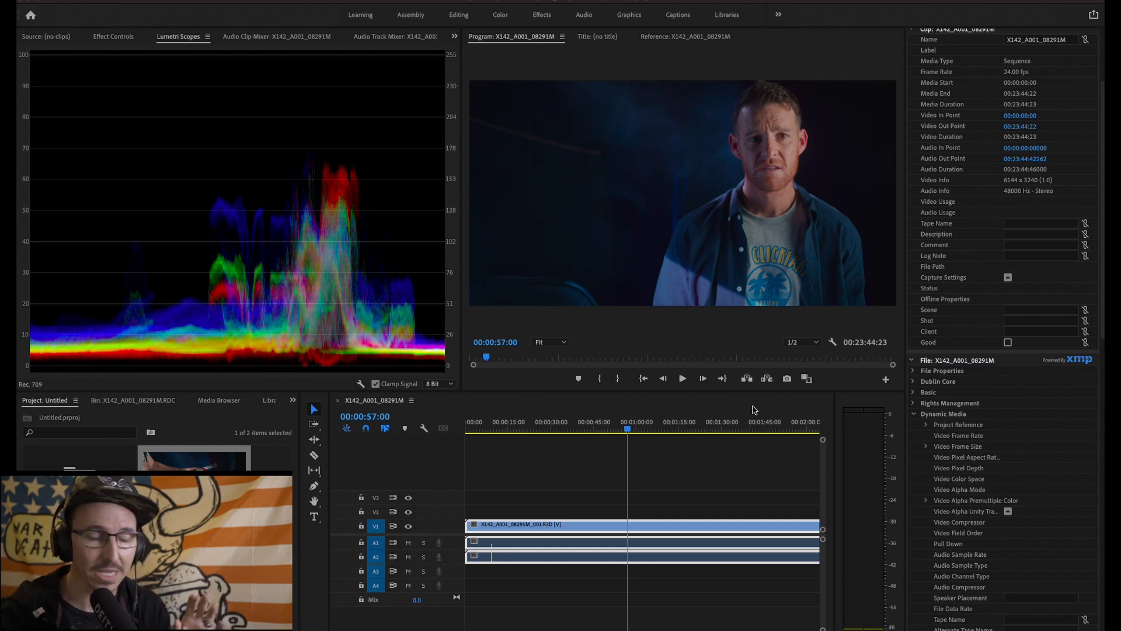
pyautogui.moveTo(799, 433)
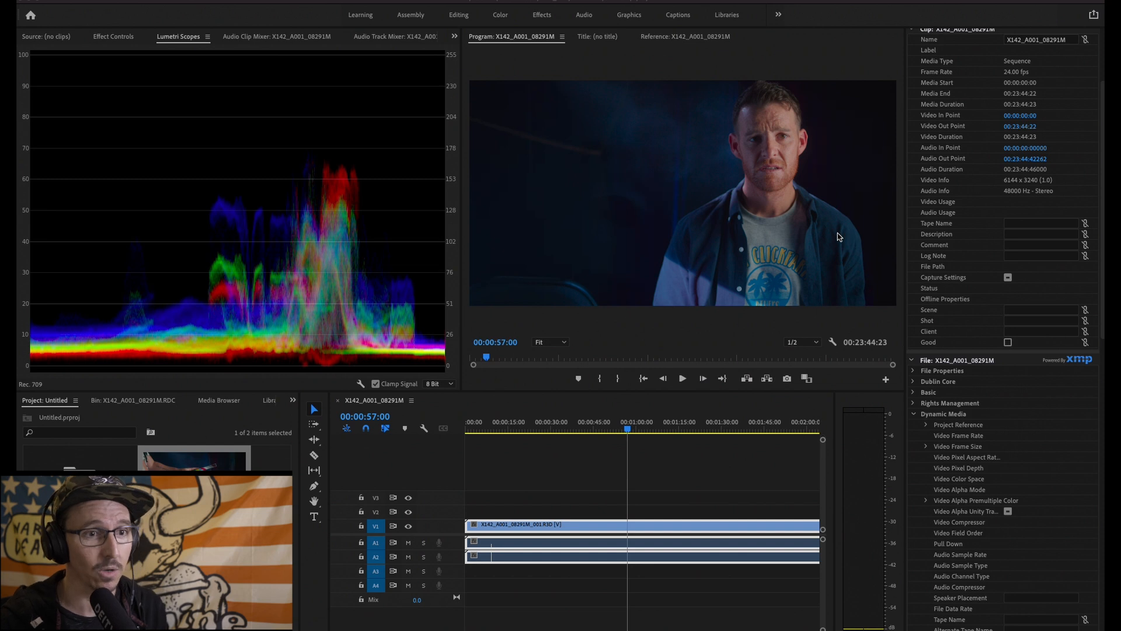
pyautogui.moveTo(753, 315)
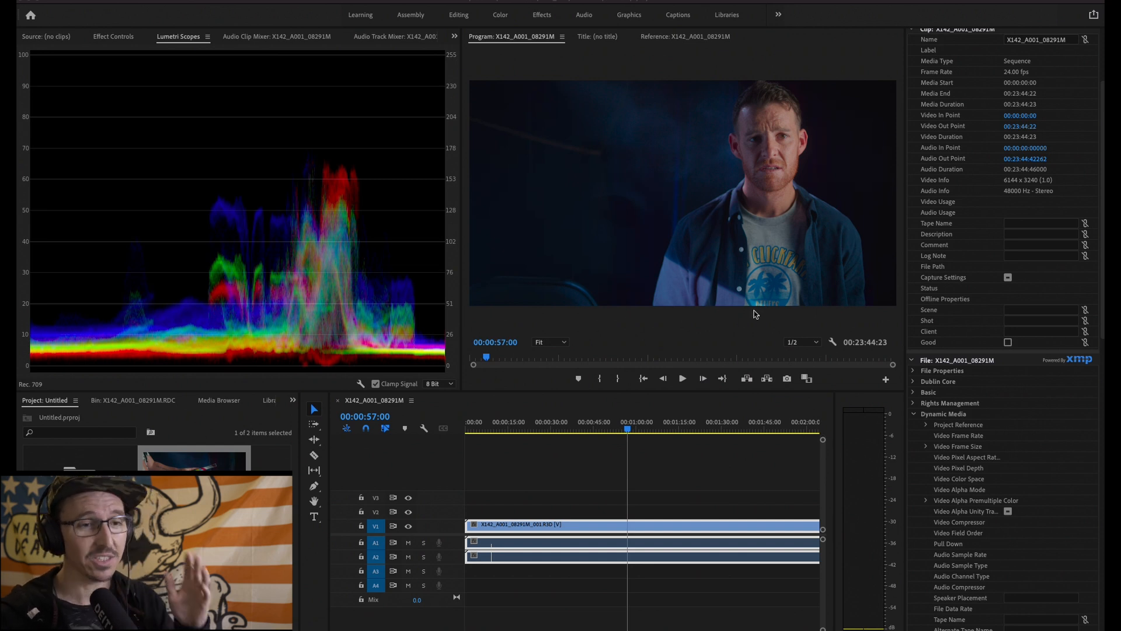
pyautogui.moveTo(784, 283)
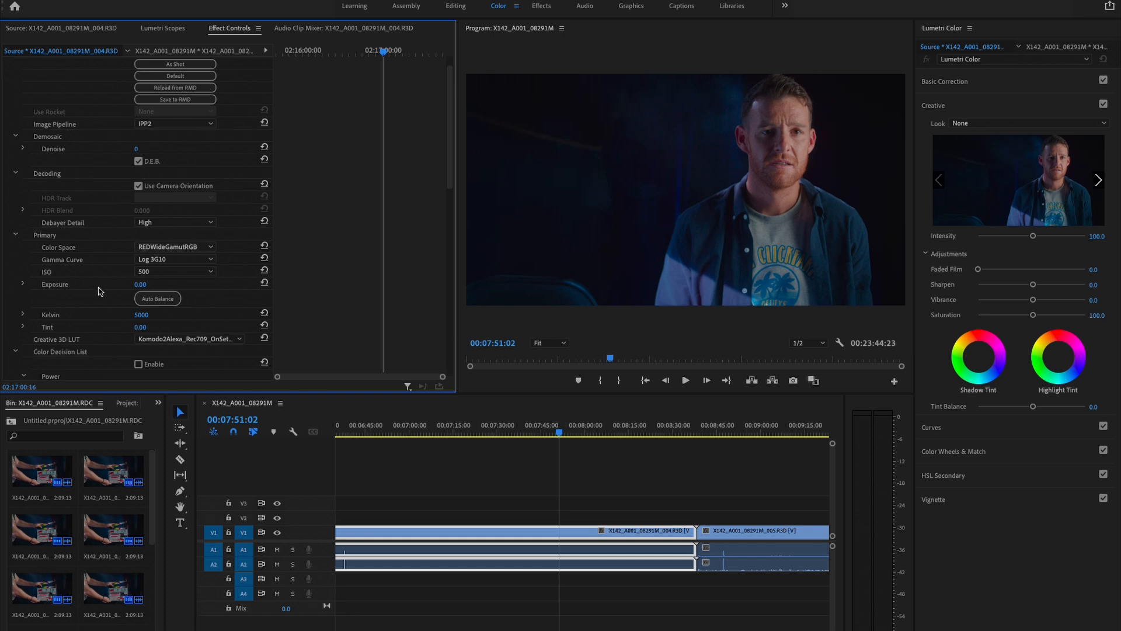
# Scroll Source Settings down to Curves and Contrast and Output Transform Settings
pyautogui.scroll(-3)
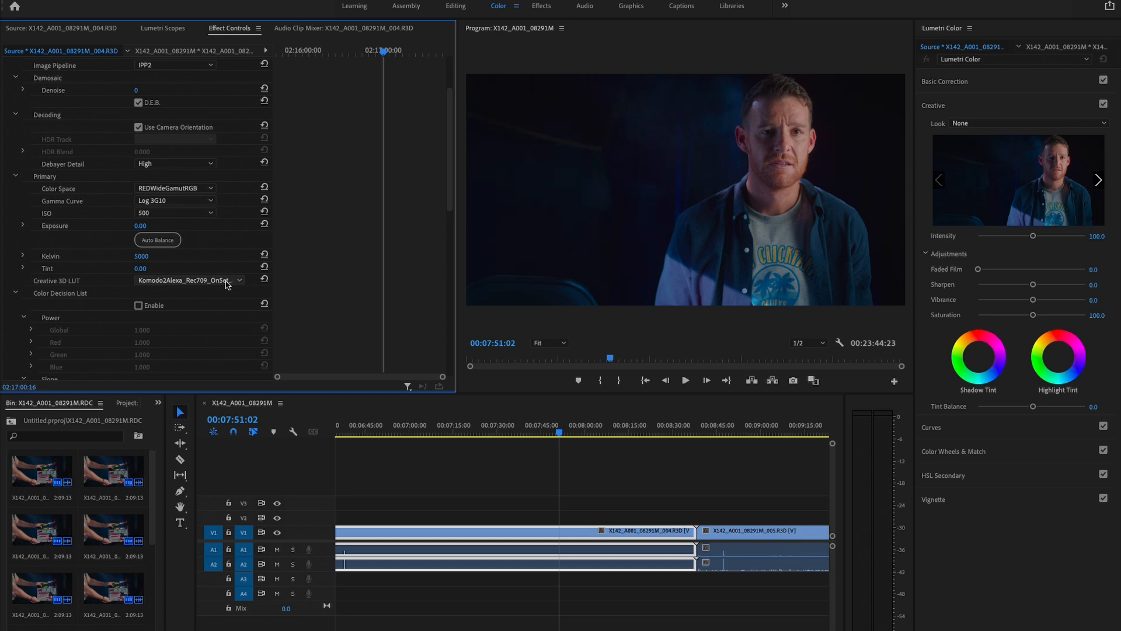
pyautogui.moveTo(236, 284)
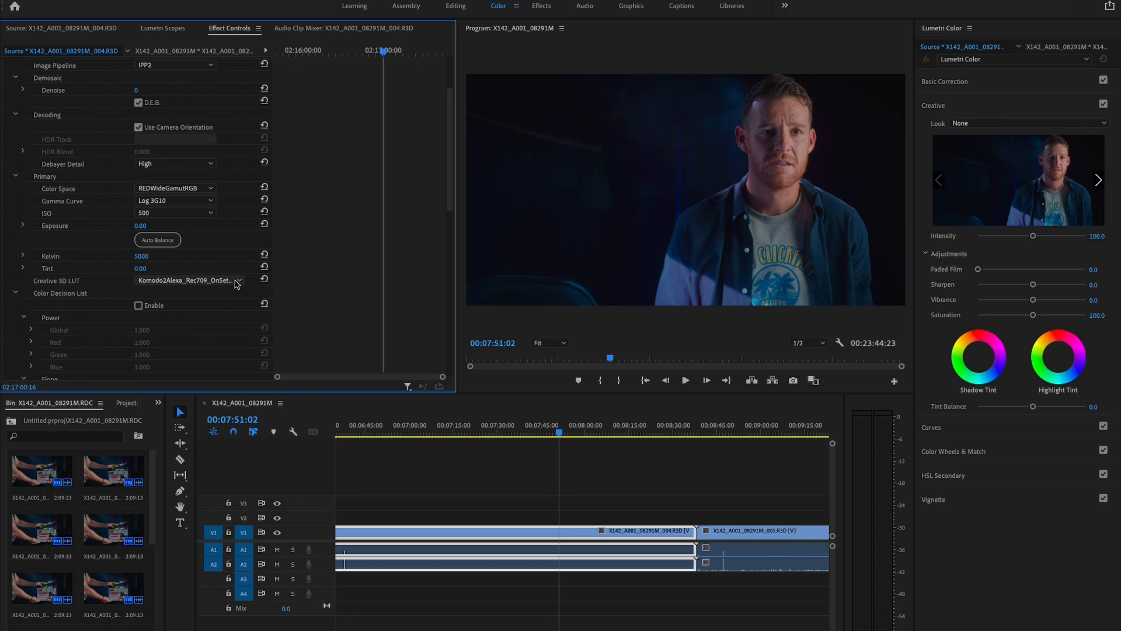
pyautogui.scroll(-3)
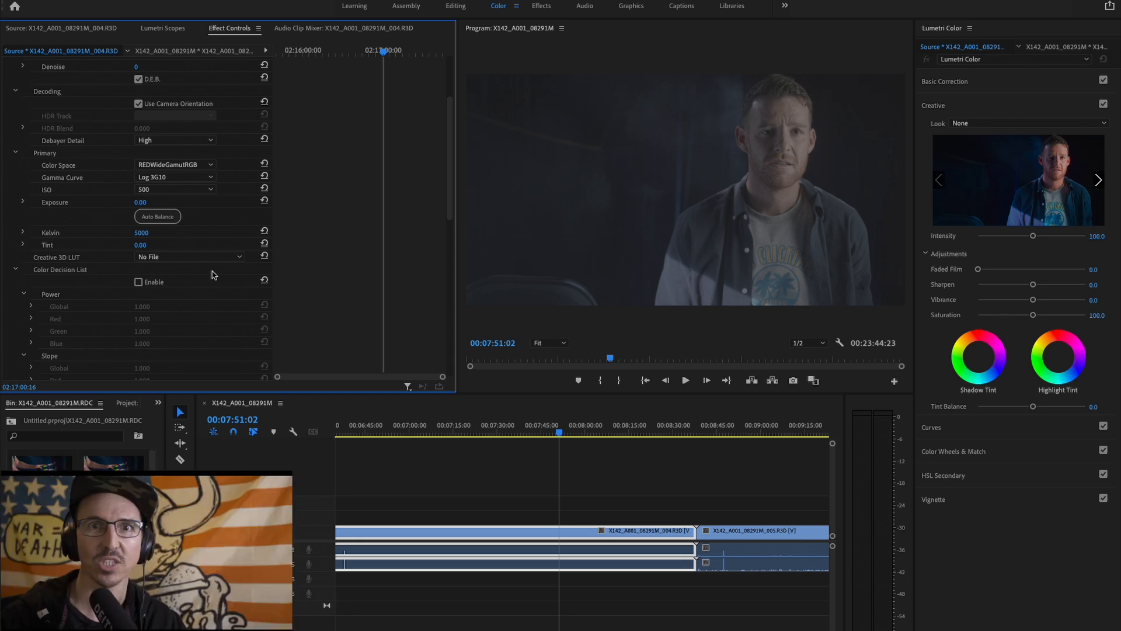
pyautogui.scroll(-3)
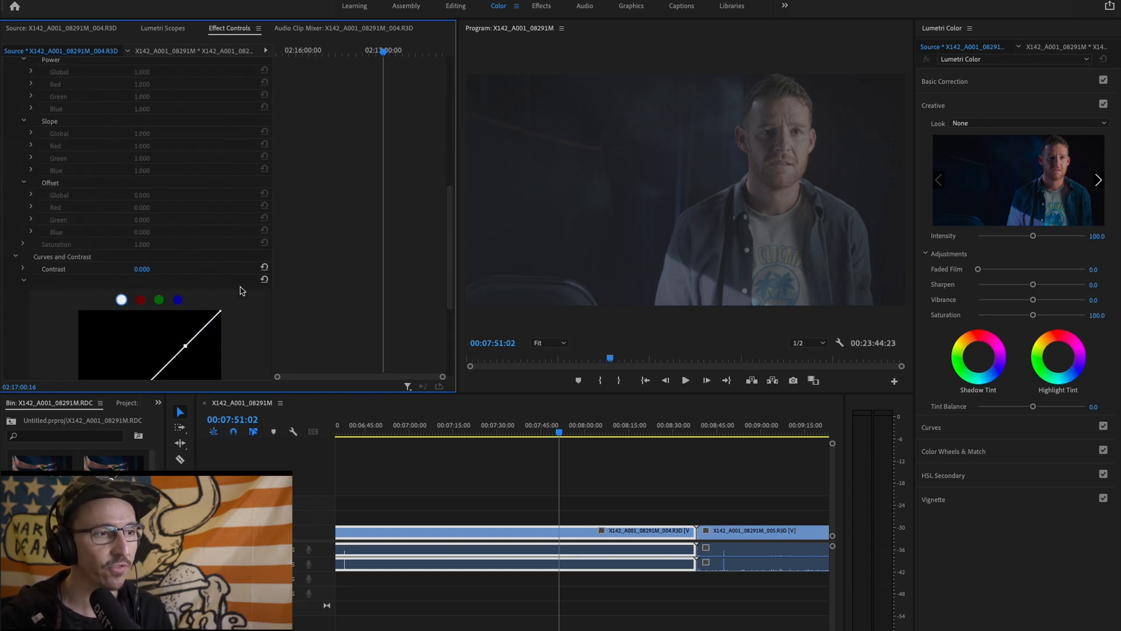
pyautogui.scroll(-3)
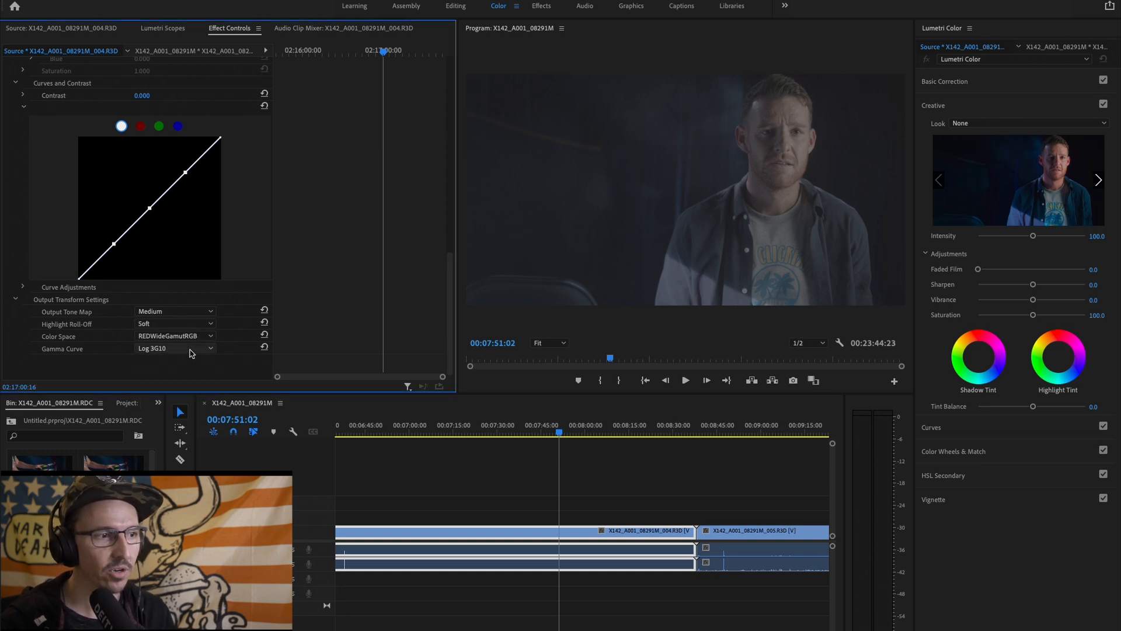
pyautogui.click(175, 335)
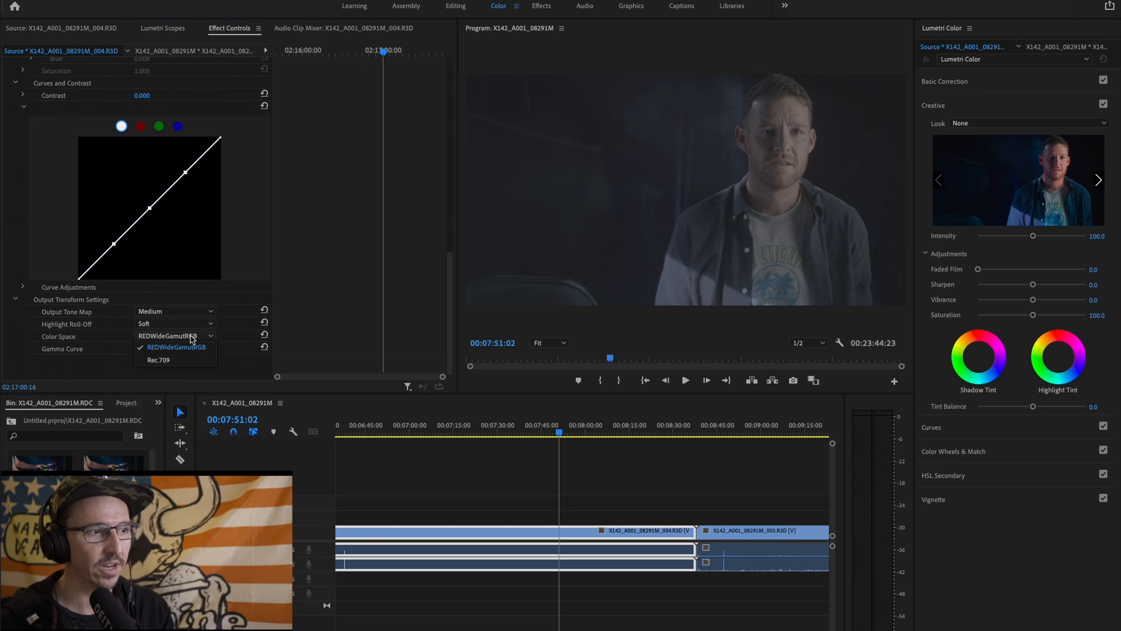
pyautogui.click(159, 359)
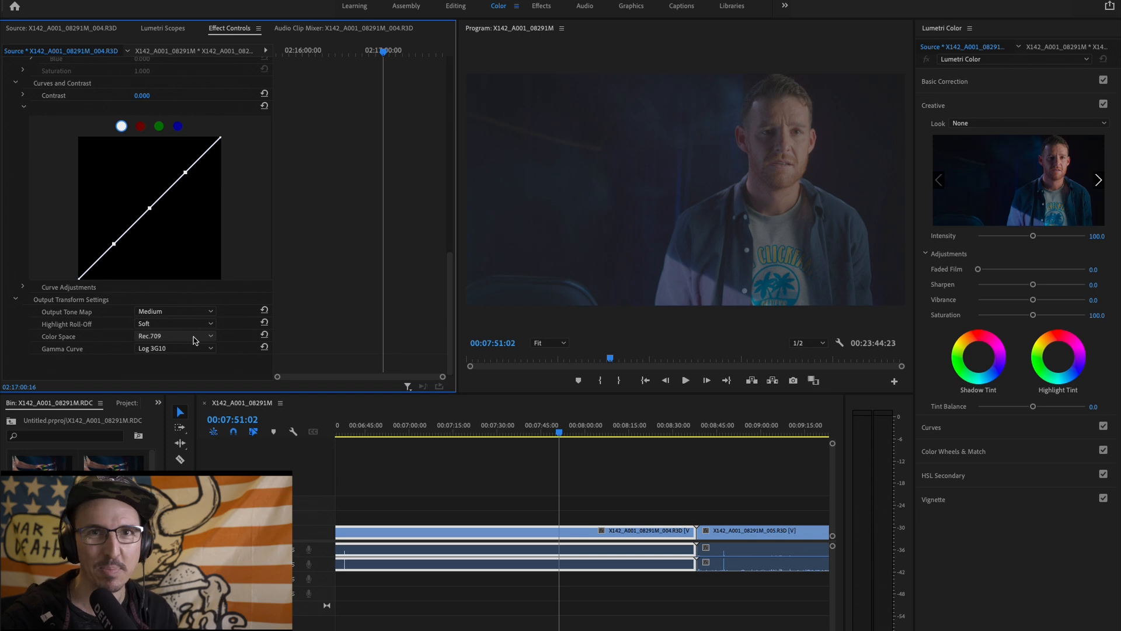
pyautogui.click(174, 335)
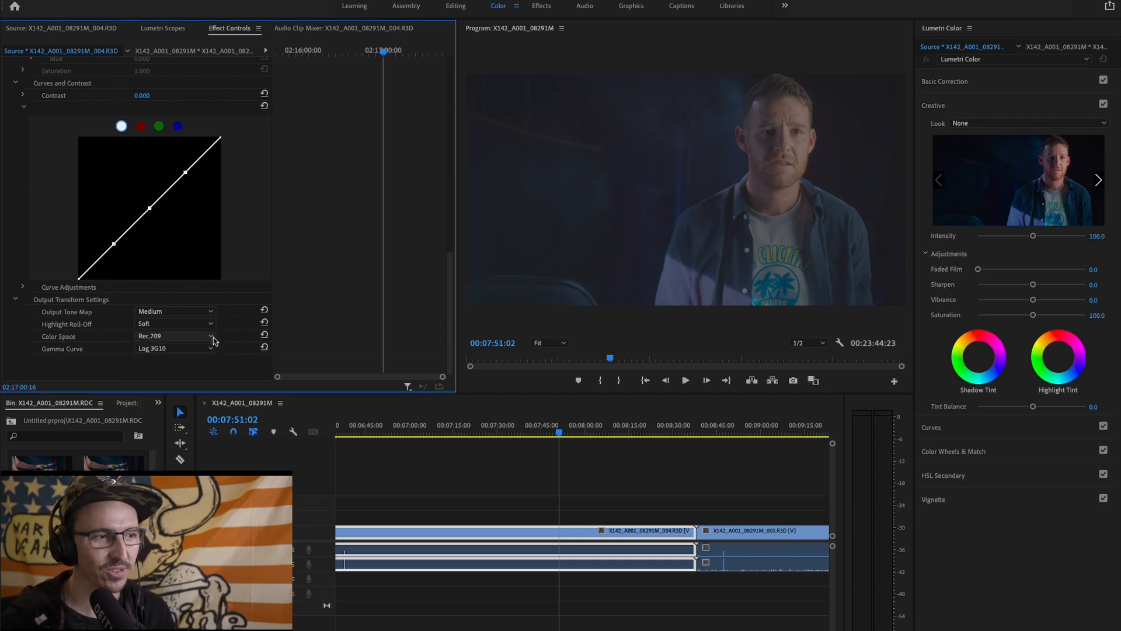
pyautogui.click(175, 335)
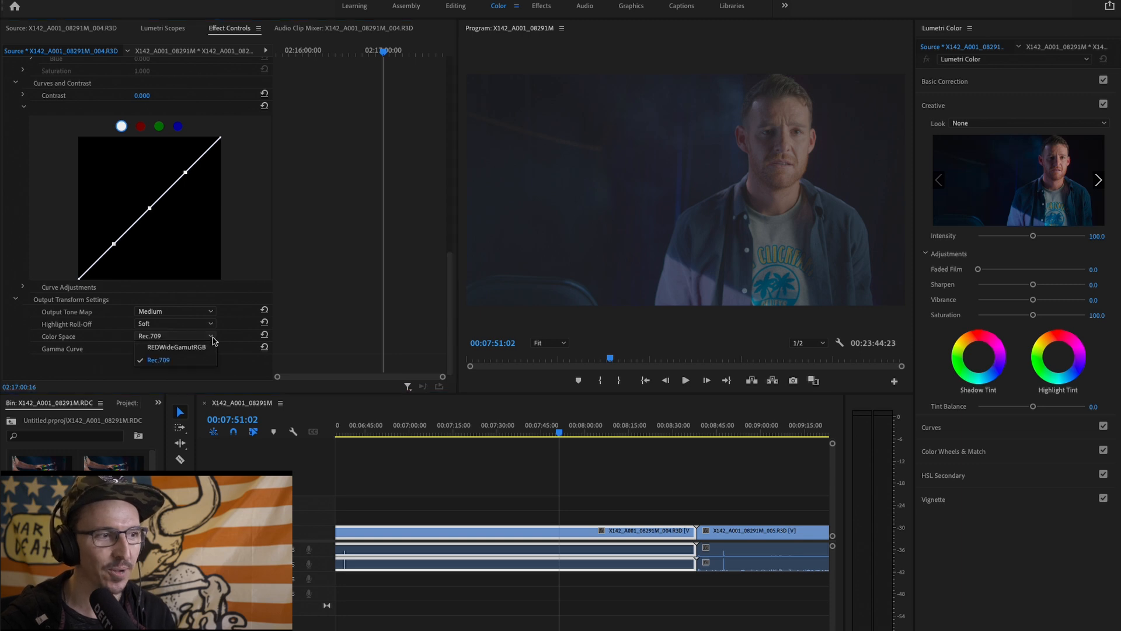
pyautogui.click(168, 348)
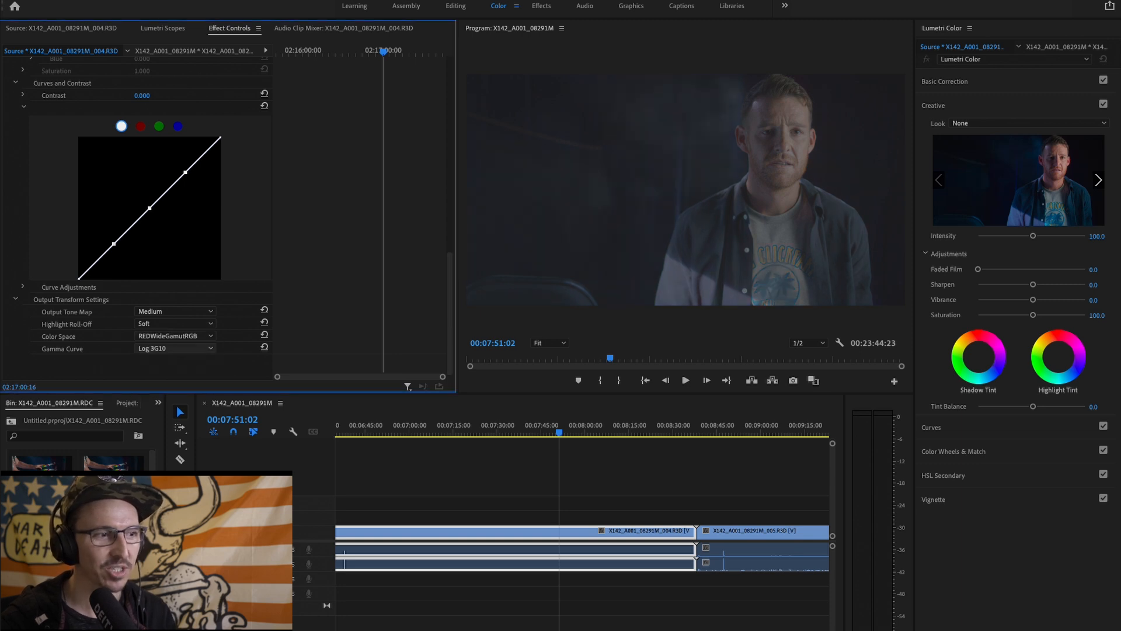
pyautogui.click(175, 336)
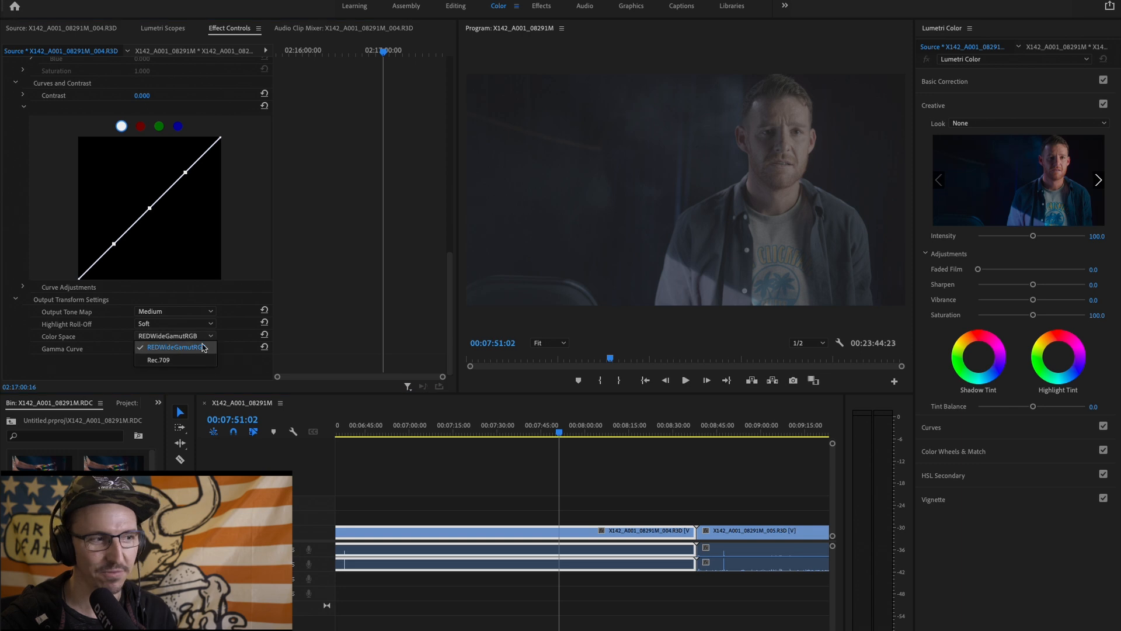
pyautogui.click(171, 347)
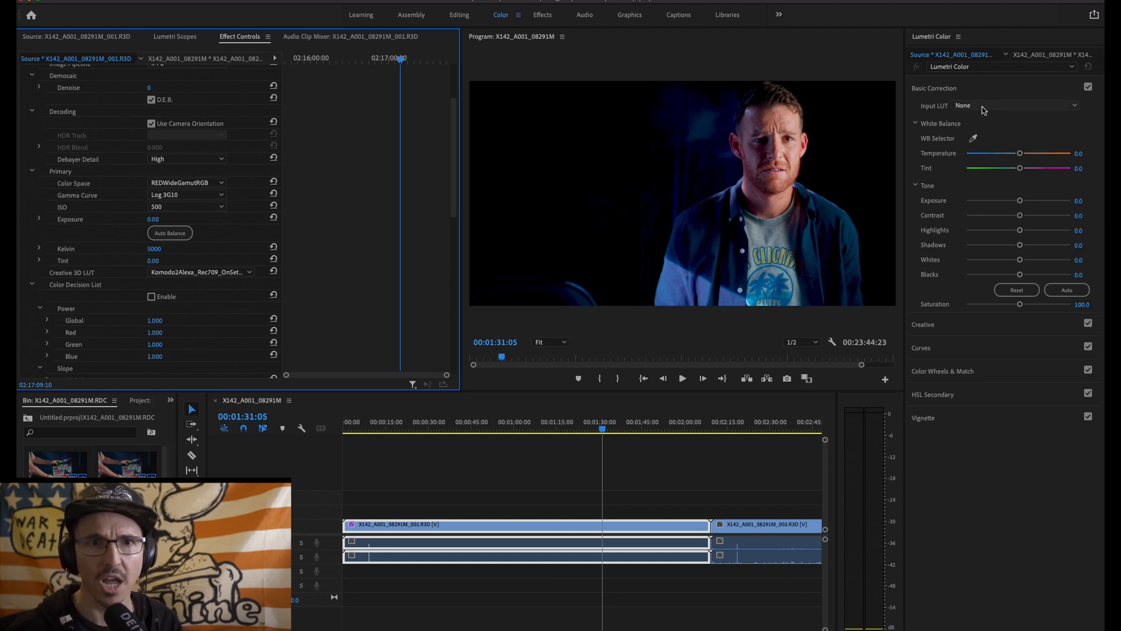
# Try several input LUTs, settling on ALEXA_Default_LogC2Rec709
pyautogui.click(1016, 105)
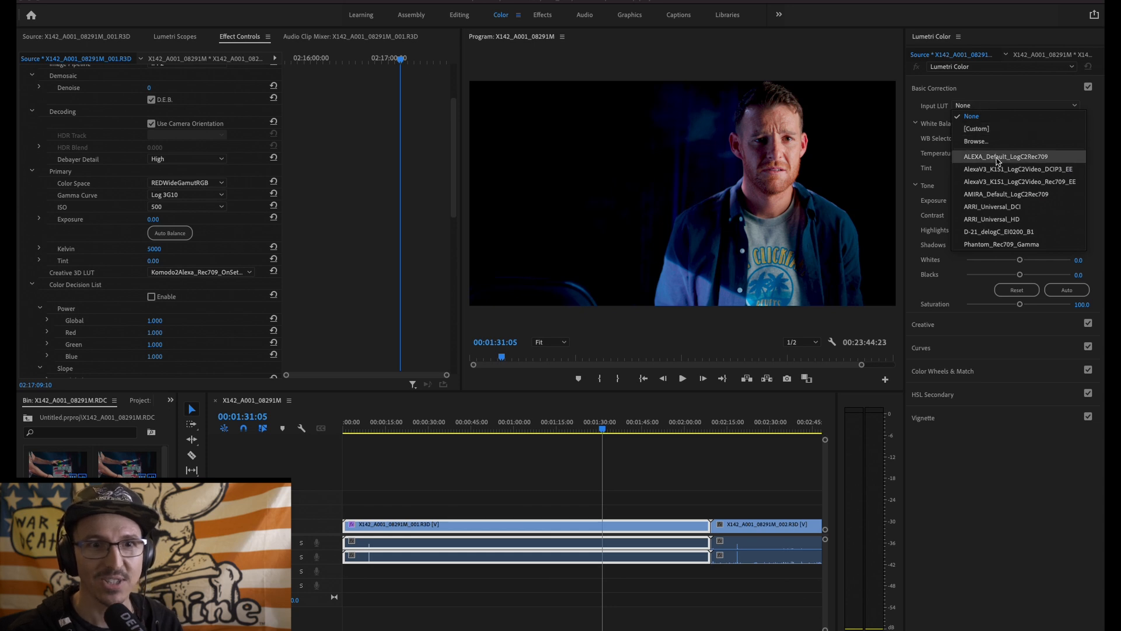
pyautogui.click(1018, 169)
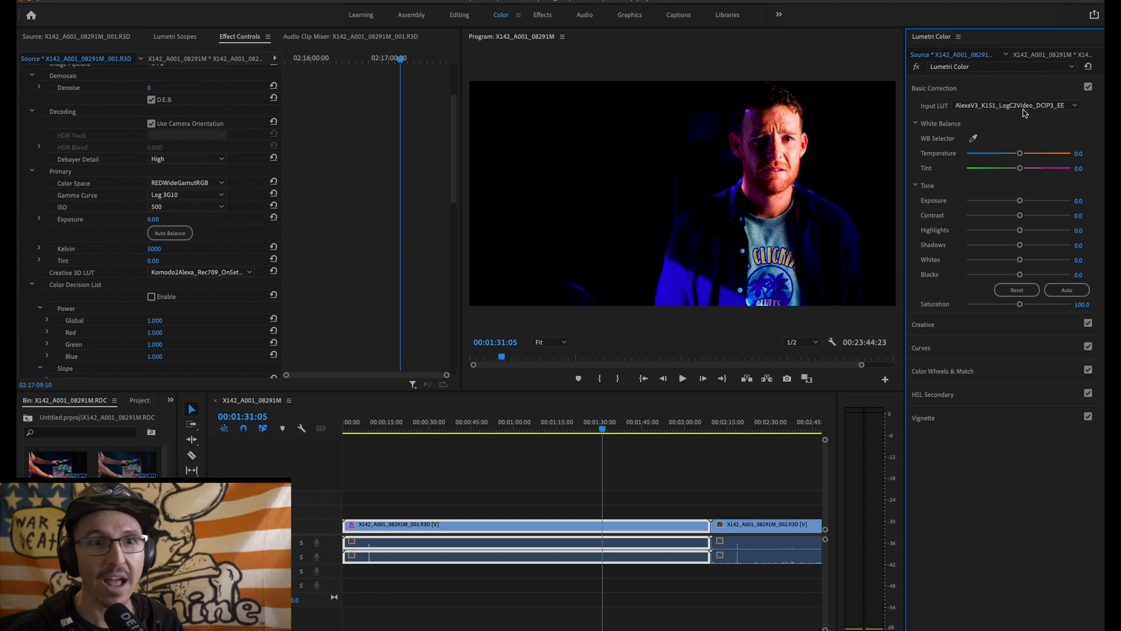
pyautogui.click(1012, 105)
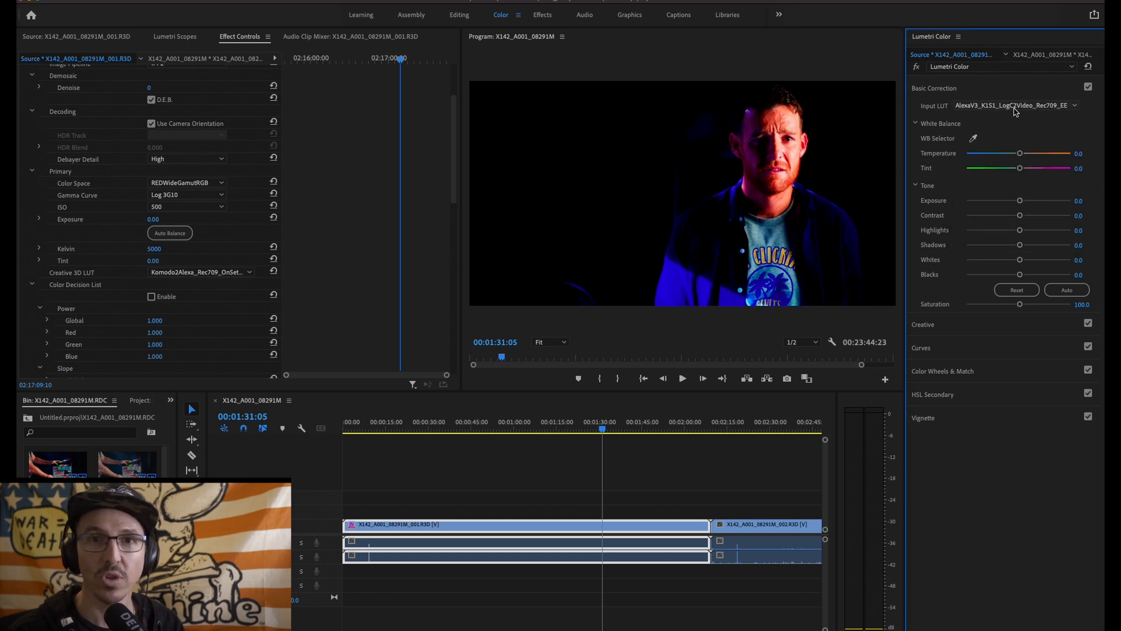
pyautogui.click(1012, 105)
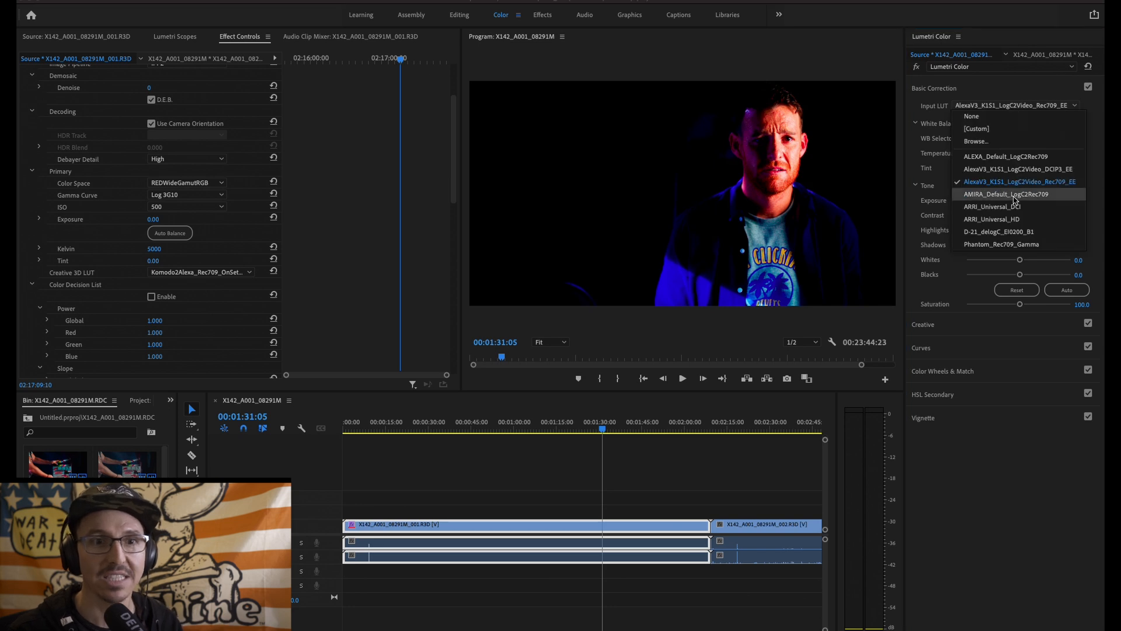
pyautogui.click(1009, 194)
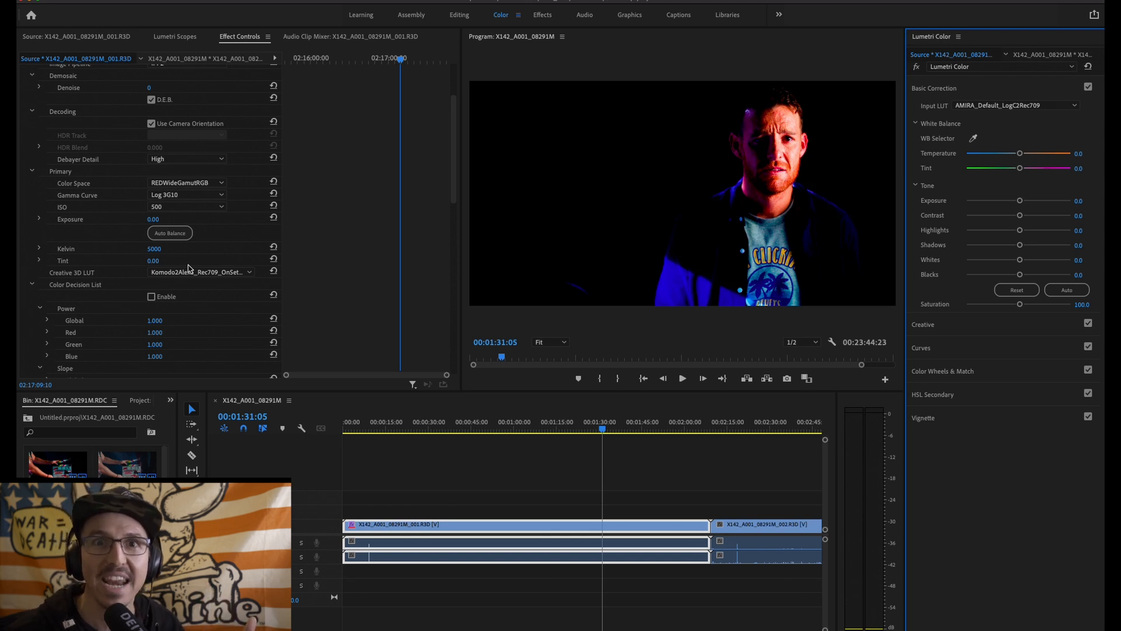
pyautogui.click(1016, 105)
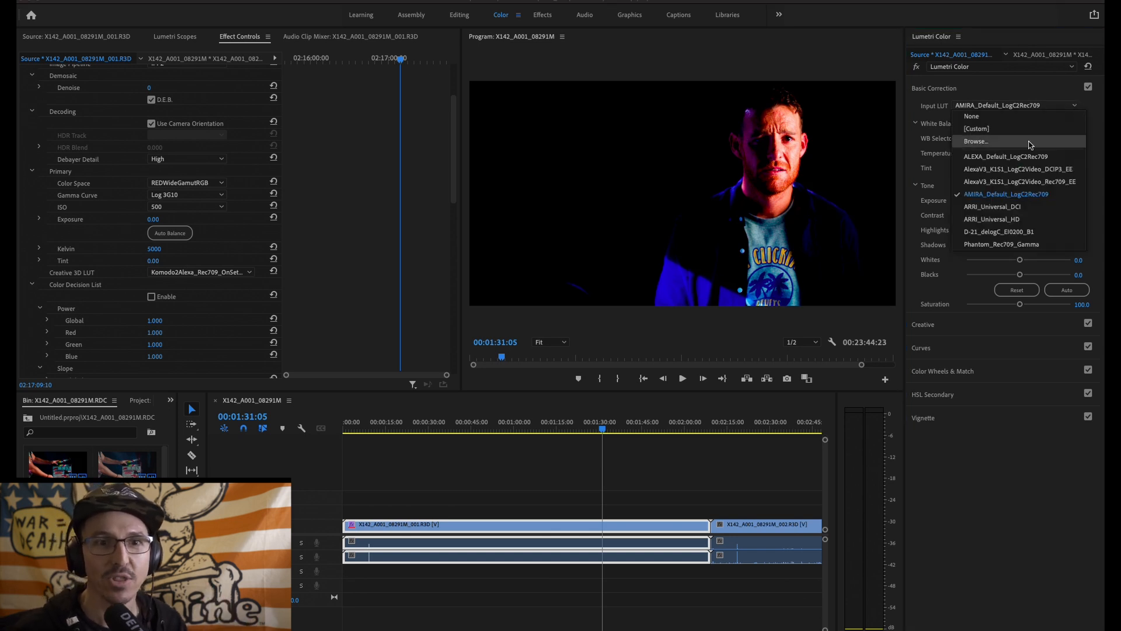
pyautogui.click(1006, 156)
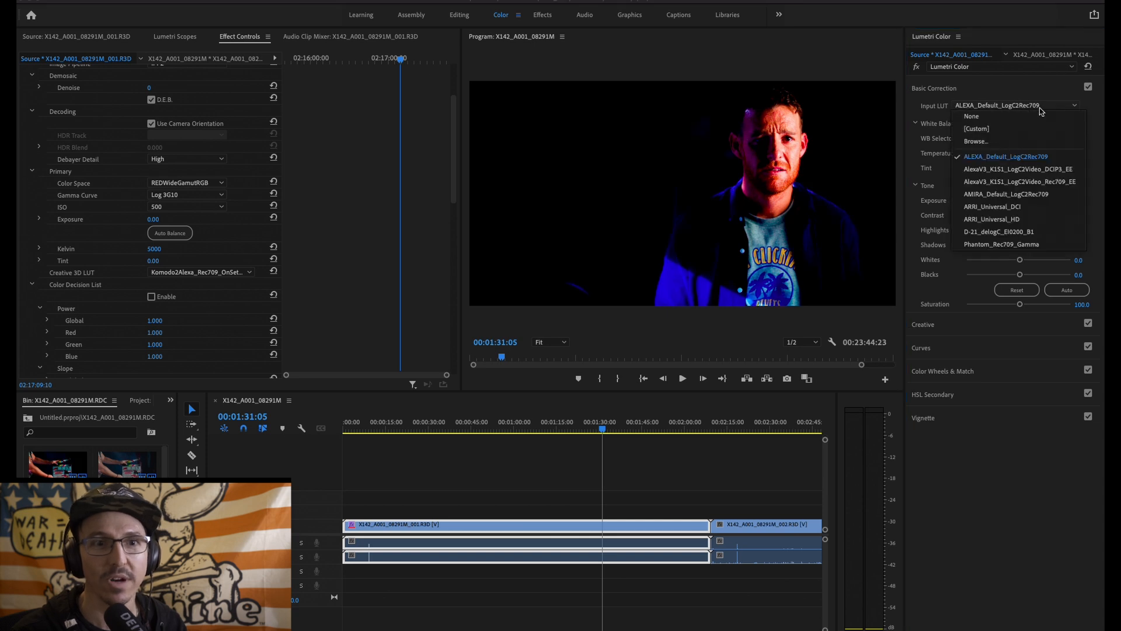
pyautogui.click(993, 206)
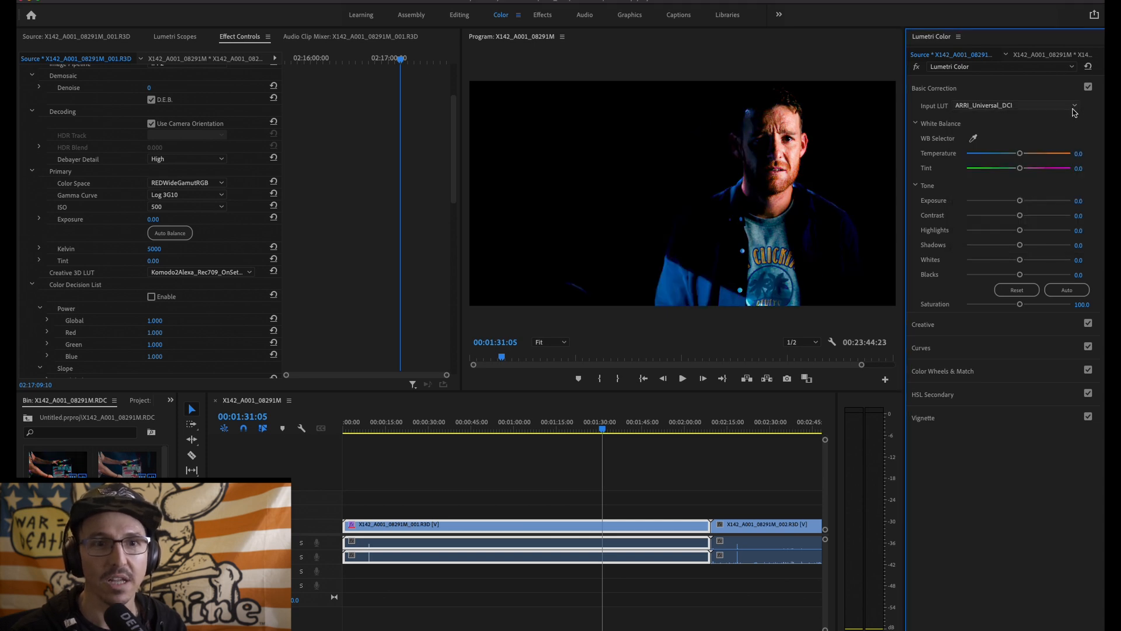
pyautogui.click(983, 105)
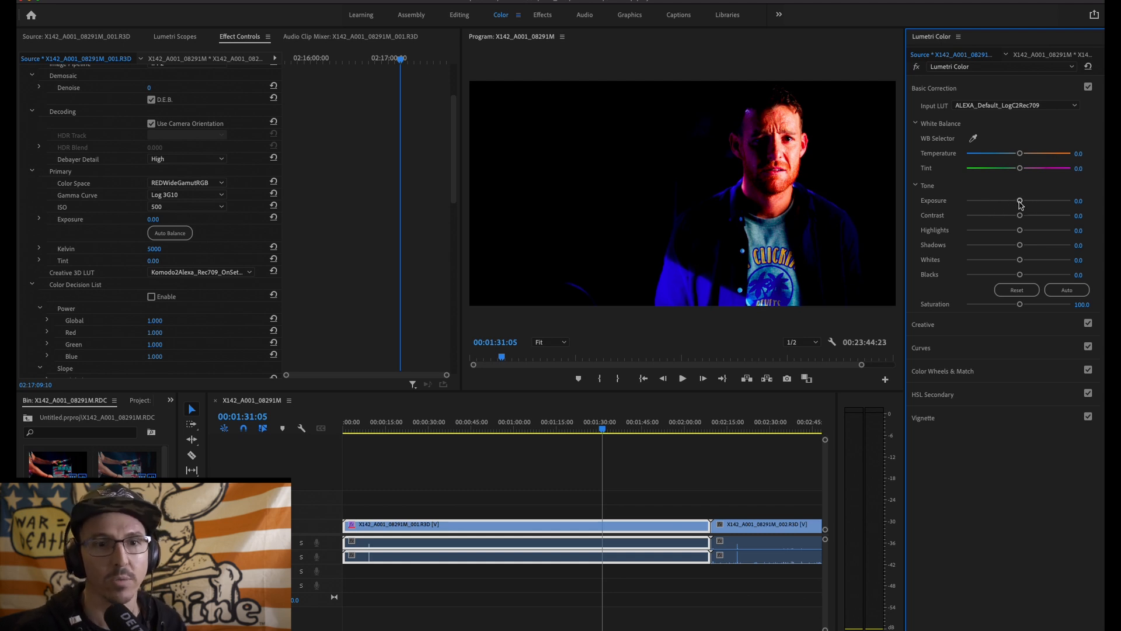
# Raise exposure slightly and pull highlights, shadows and whites down in Basic Correction
pyautogui.moveTo(1020, 201); pyautogui.dragTo(1044, 201)
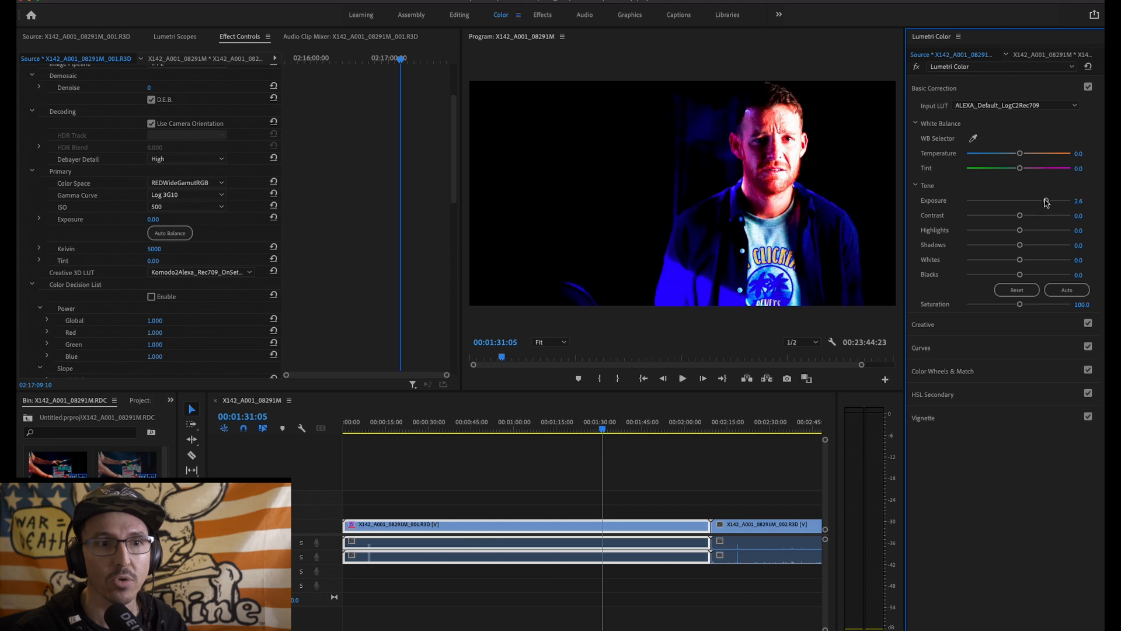
pyautogui.moveTo(1044, 200); pyautogui.dragTo(1039, 200)
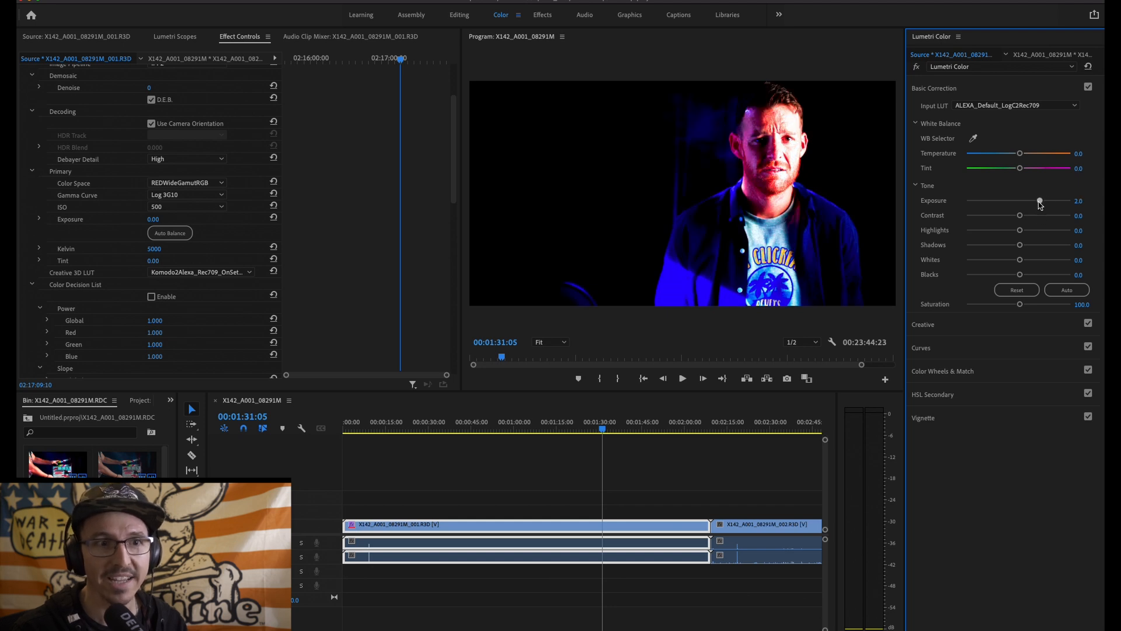
pyautogui.moveTo(1020, 215); pyautogui.dragTo(1006, 215)
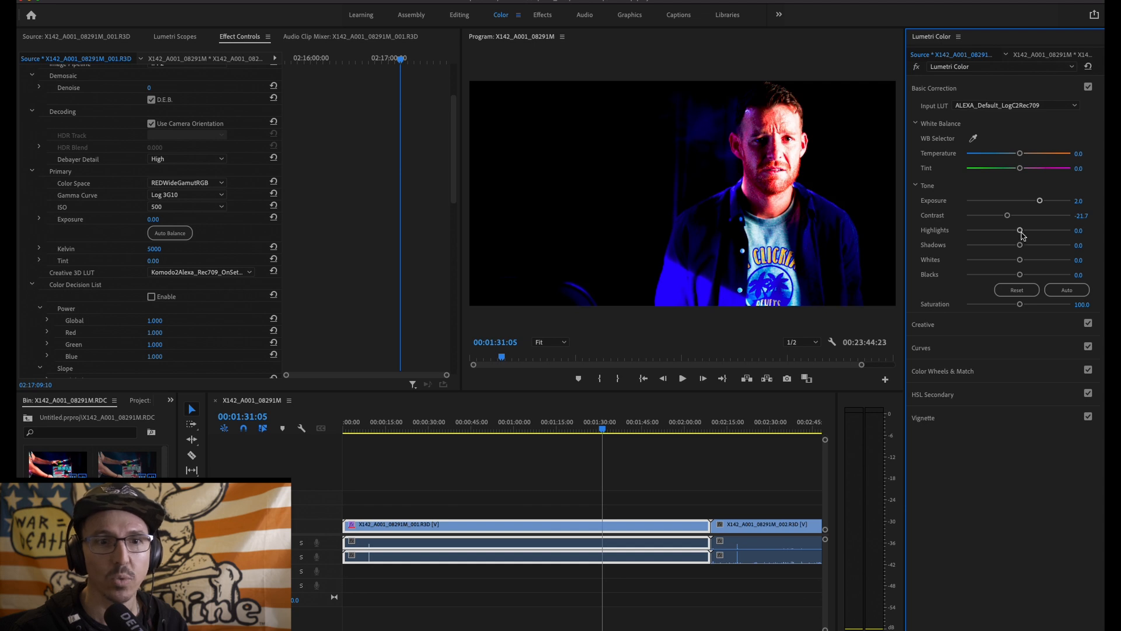
pyautogui.moveTo(1020, 230); pyautogui.dragTo(1007, 230)
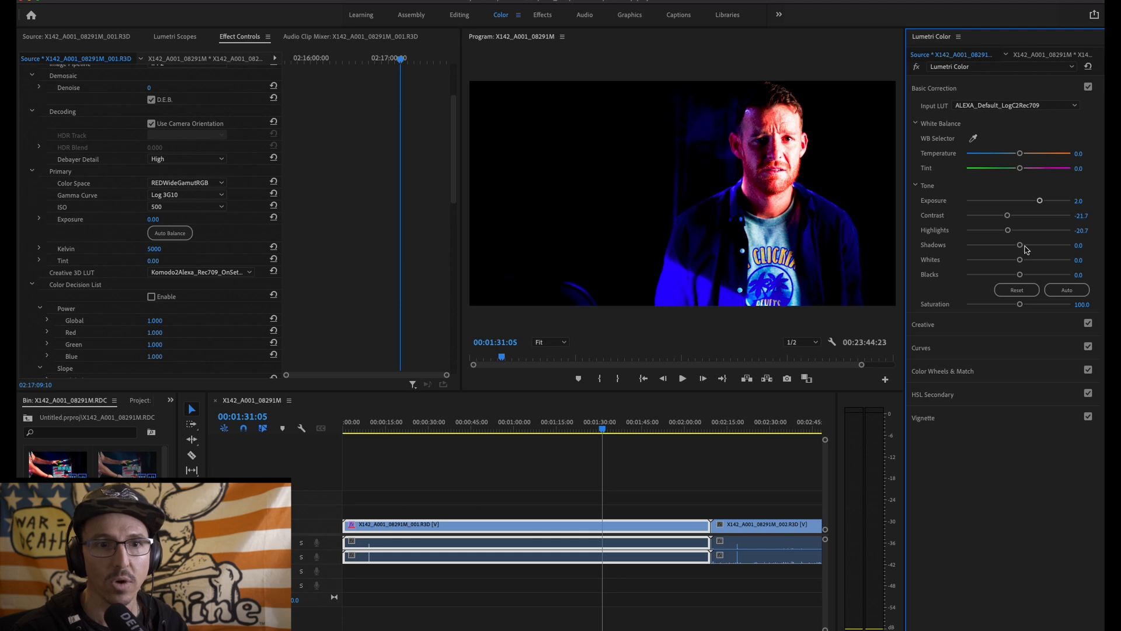
pyautogui.moveTo(1019, 245); pyautogui.dragTo(1009, 245)
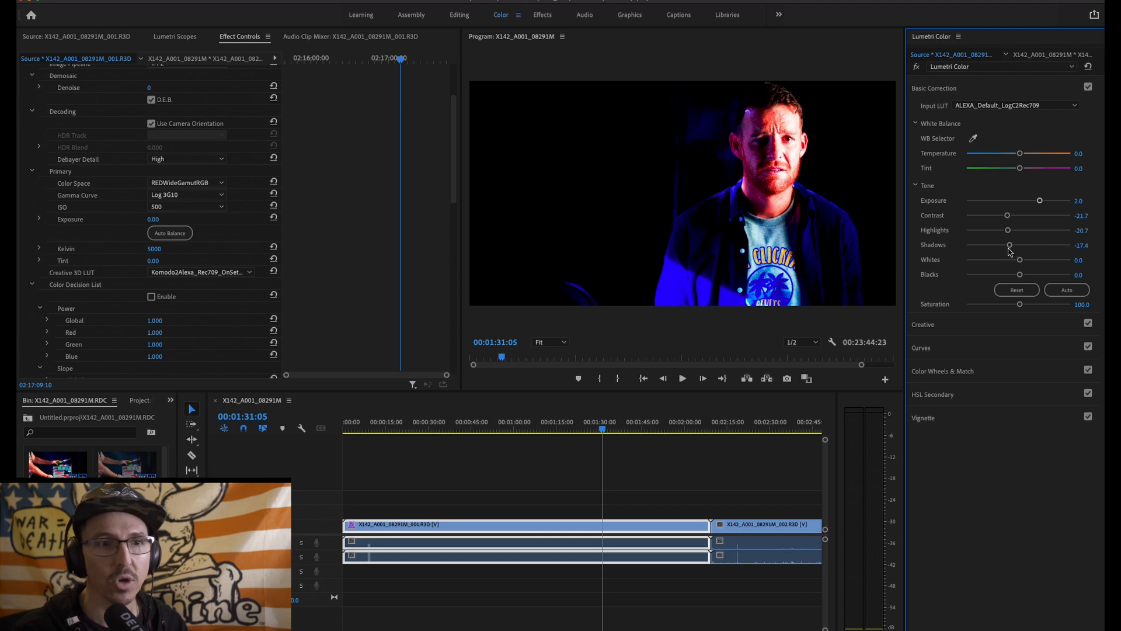
pyautogui.moveTo(1020, 259); pyautogui.dragTo(999, 259)
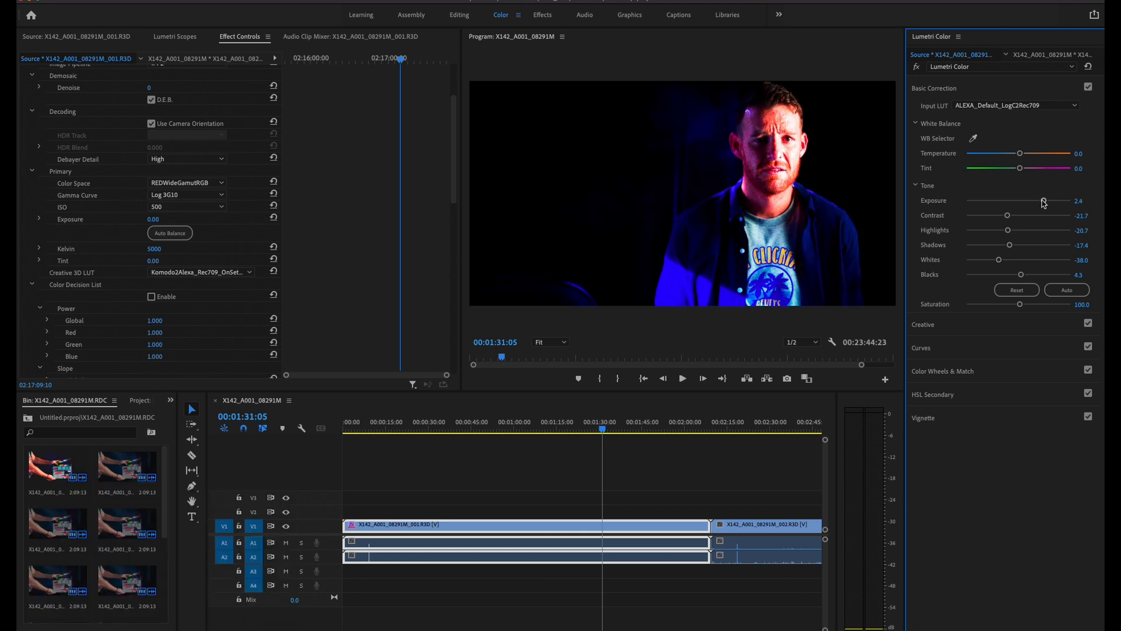
pyautogui.moveTo(1044, 201); pyautogui.dragTo(1039, 201)
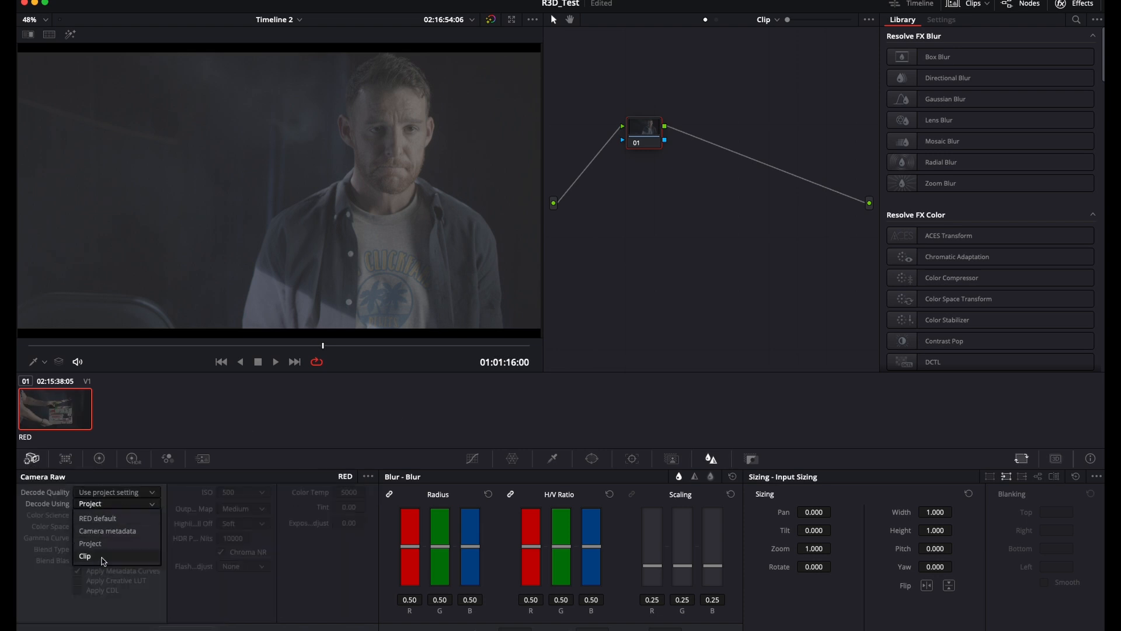
# Set Decode Using to Clip, exposing IPP2, REDWideGamutRGB and Log3G10 settings
pyautogui.click(84, 556)
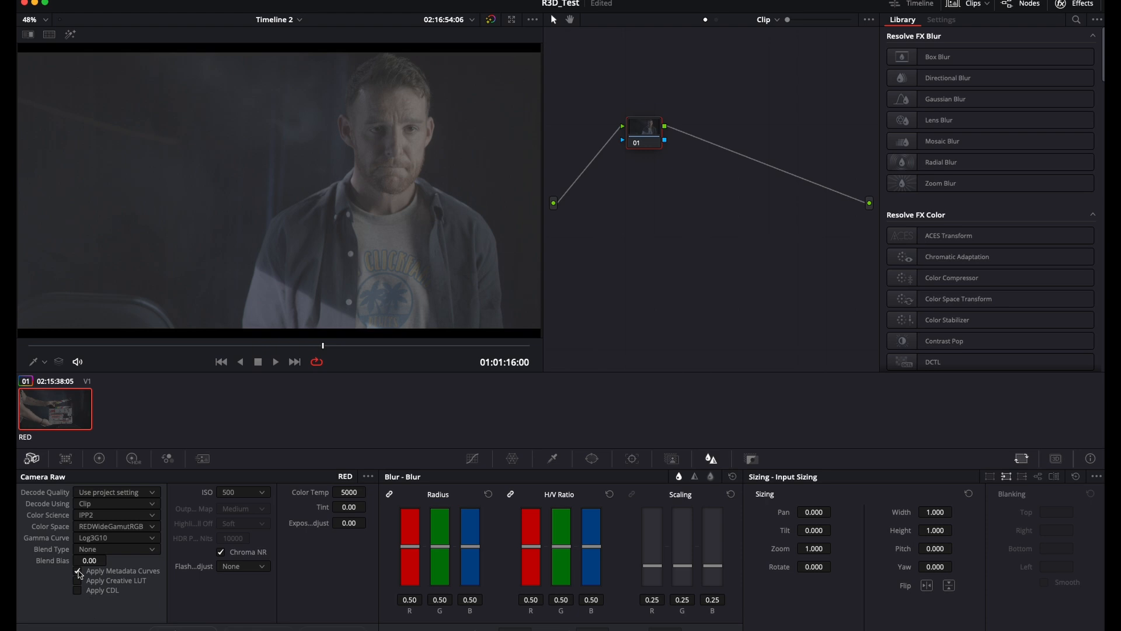
pyautogui.click(77, 570)
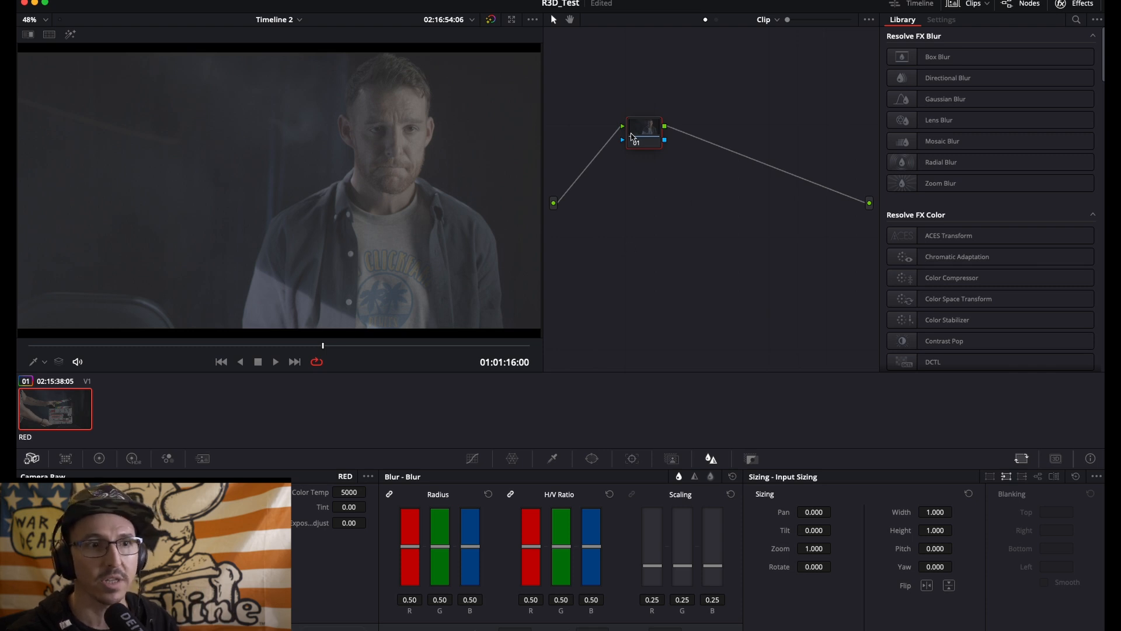
# Drag node 01 left and slightly up in the Node editor
pyautogui.moveTo(642, 133); pyautogui.dragTo(601, 121)
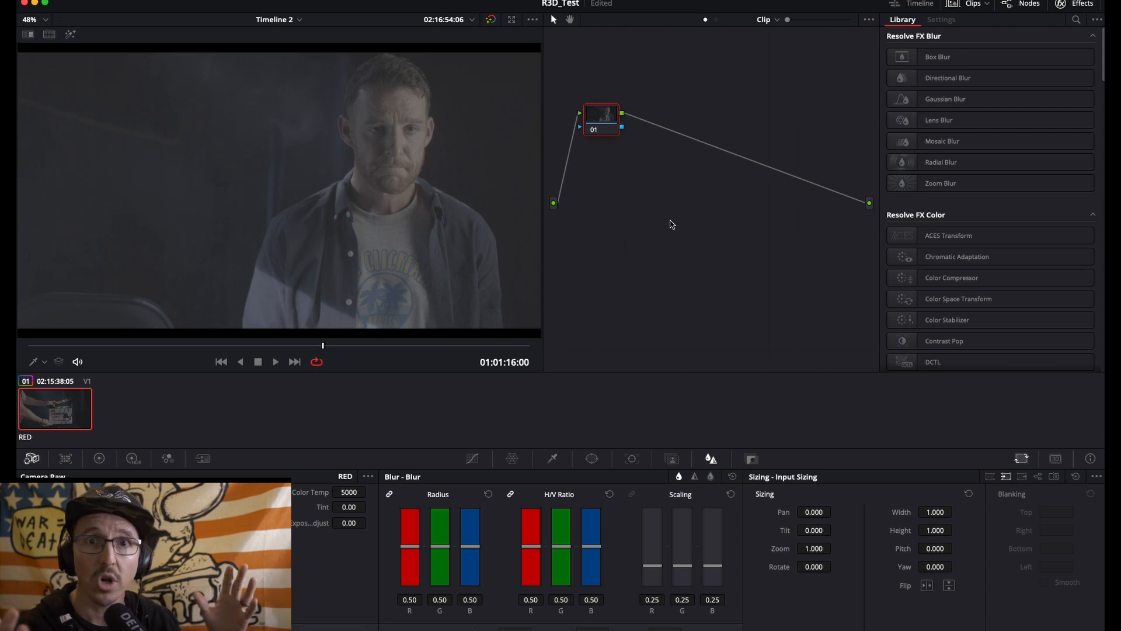
pyautogui.moveTo(600, 120); pyautogui.dragTo(580, 121)
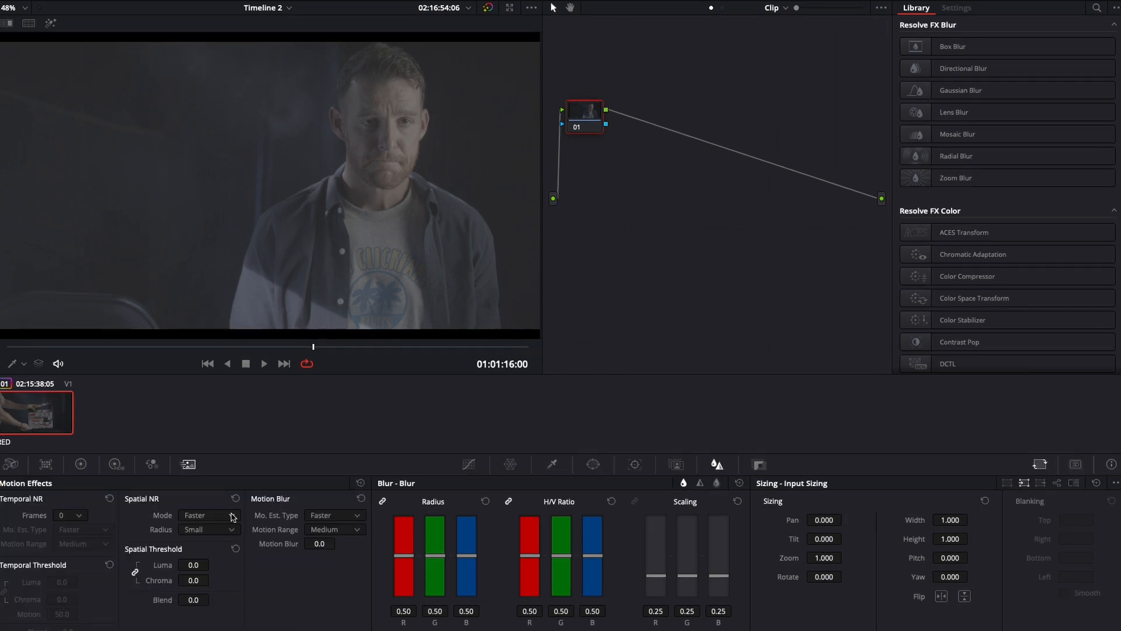
# Change the Spatial NR Radius and toggle the Luma/Chroma threshold link
pyautogui.click(207, 530)
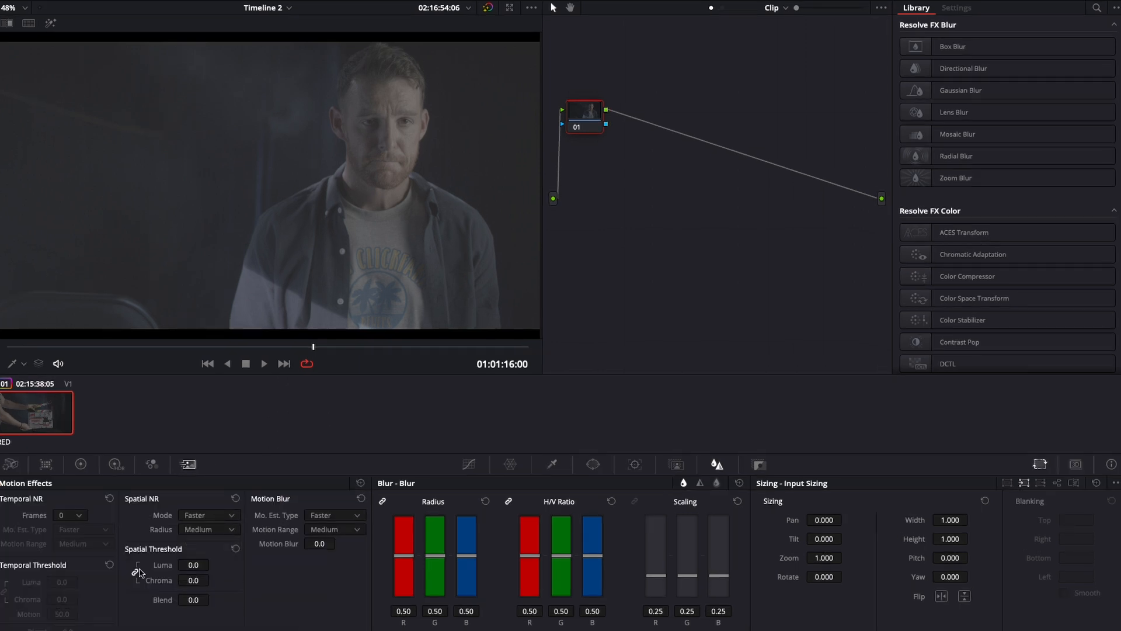
pyautogui.click(194, 580)
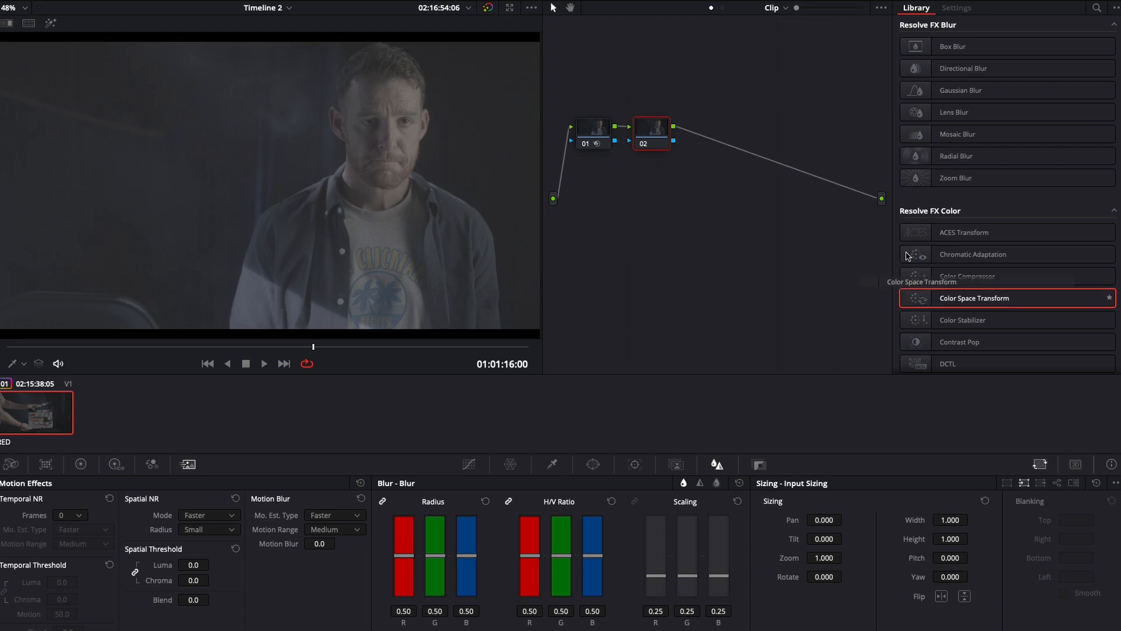
# Apply Color Space Transform to node 02 with REDWideGamutRGB input and RED Log3G10 gamma
pyautogui.click(956, 7)
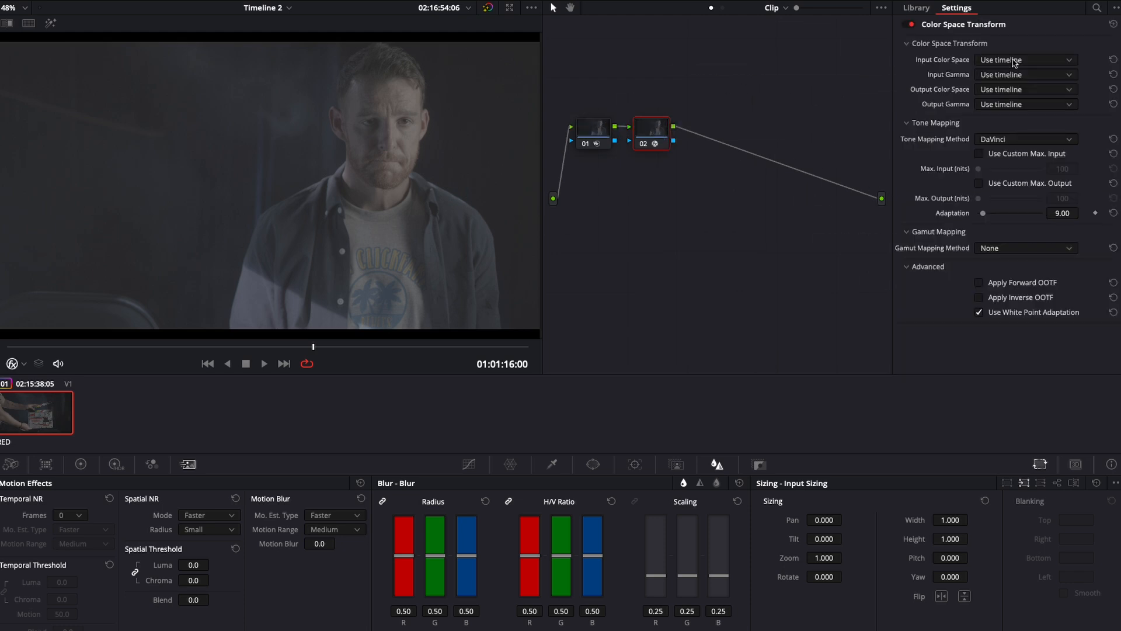
pyautogui.click(1025, 59)
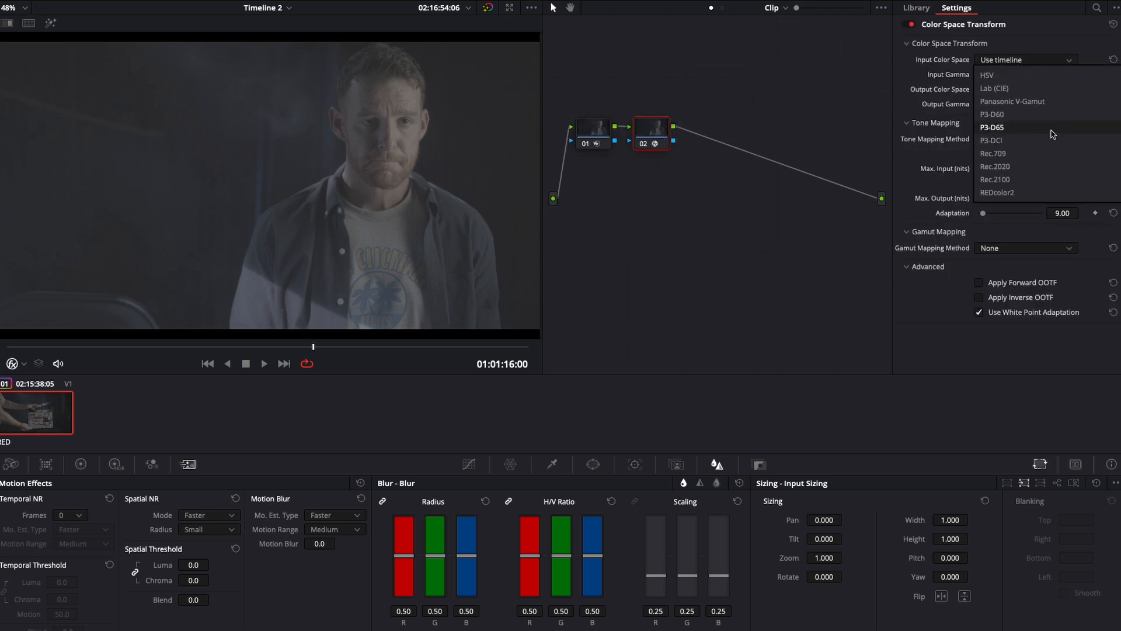
pyautogui.moveTo(1055, 133)
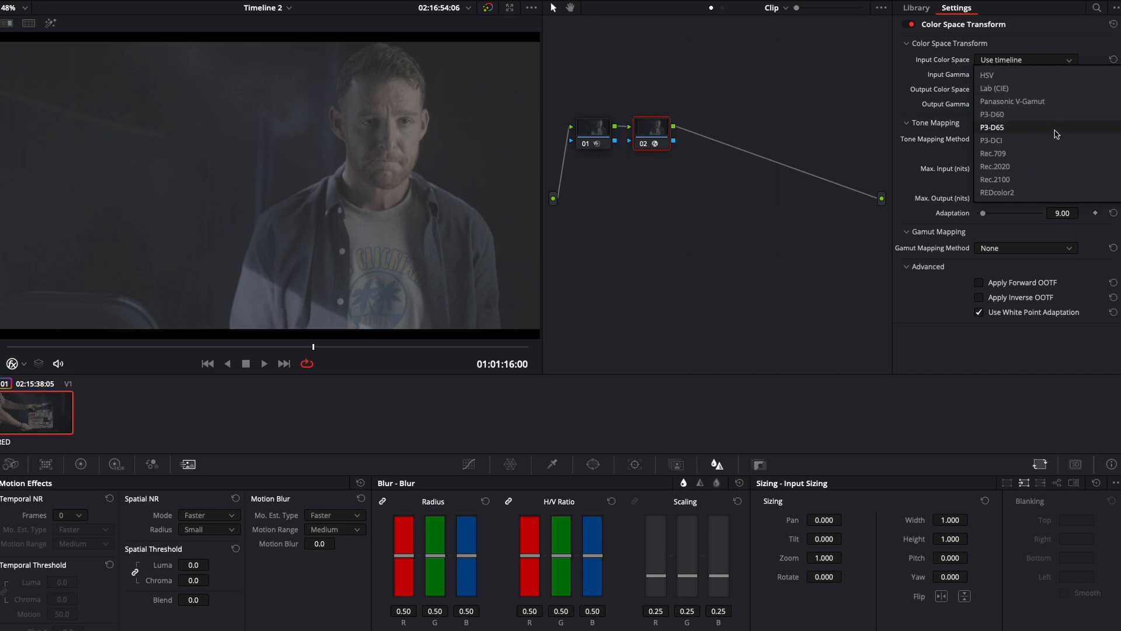
pyautogui.scroll(-3)
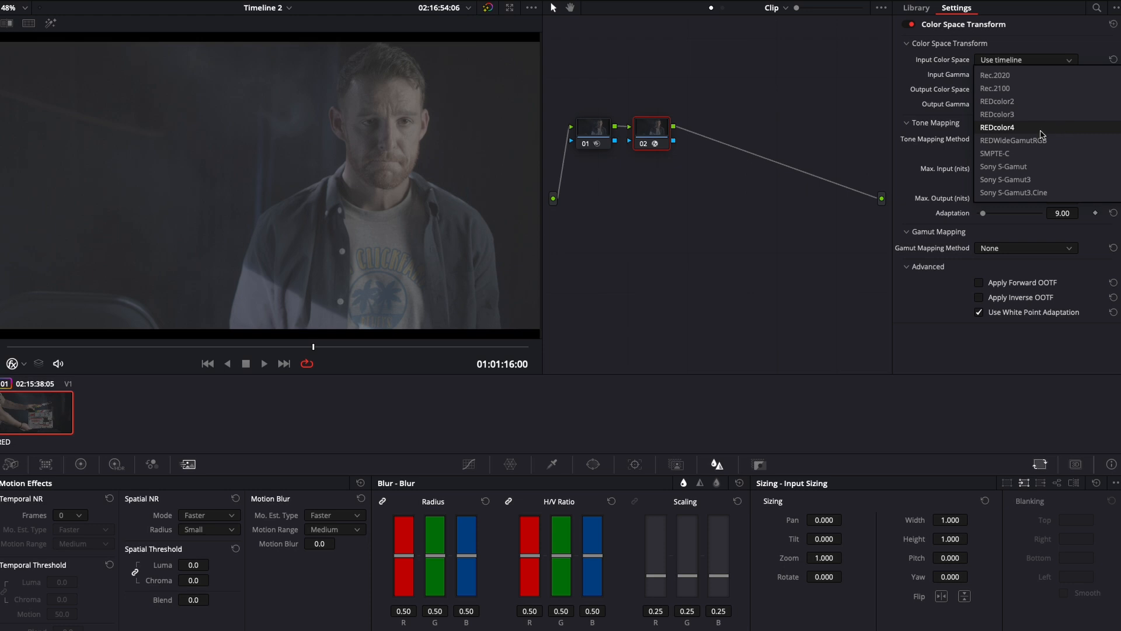
pyautogui.click(1013, 139)
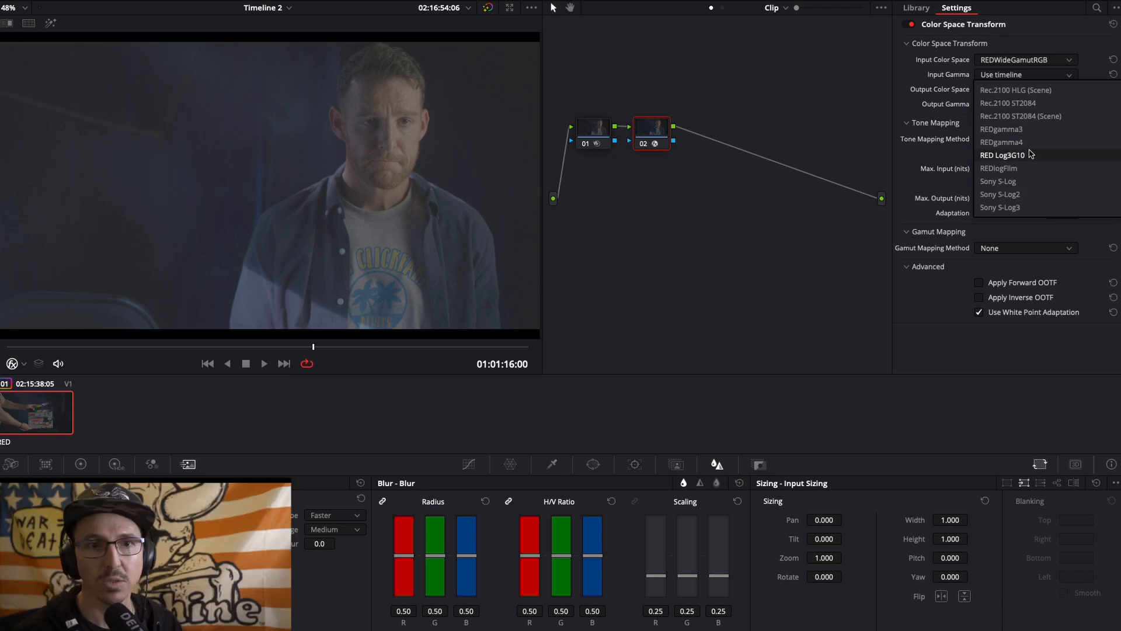
pyautogui.click(1007, 154)
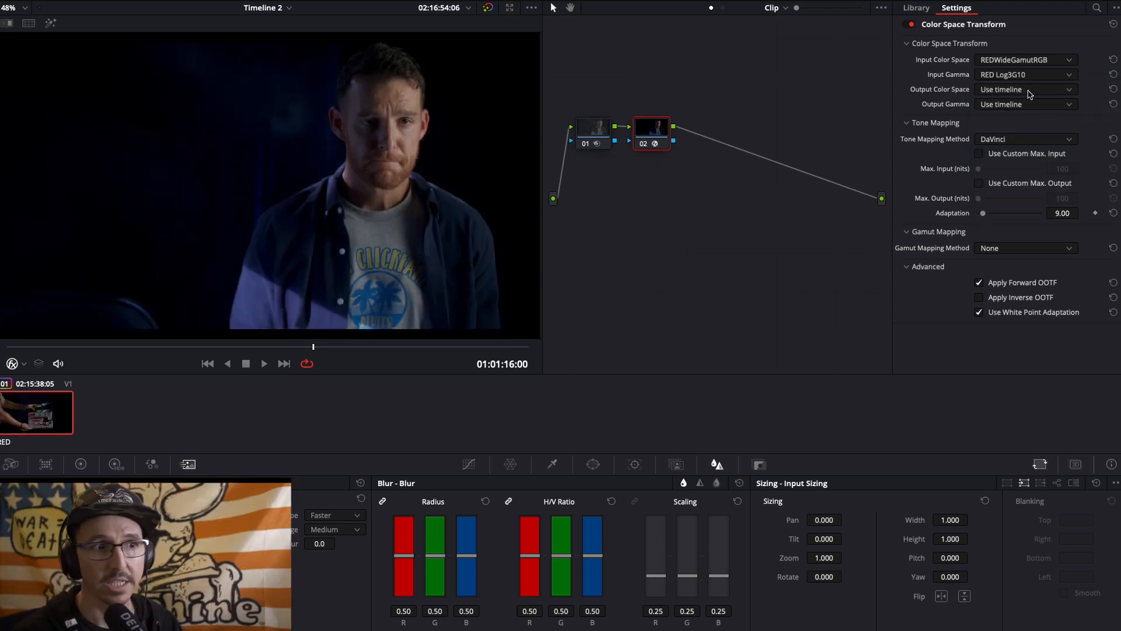
# Set the transform's output to Rec.709 with Rec.709-A gamma
pyautogui.click(1025, 89)
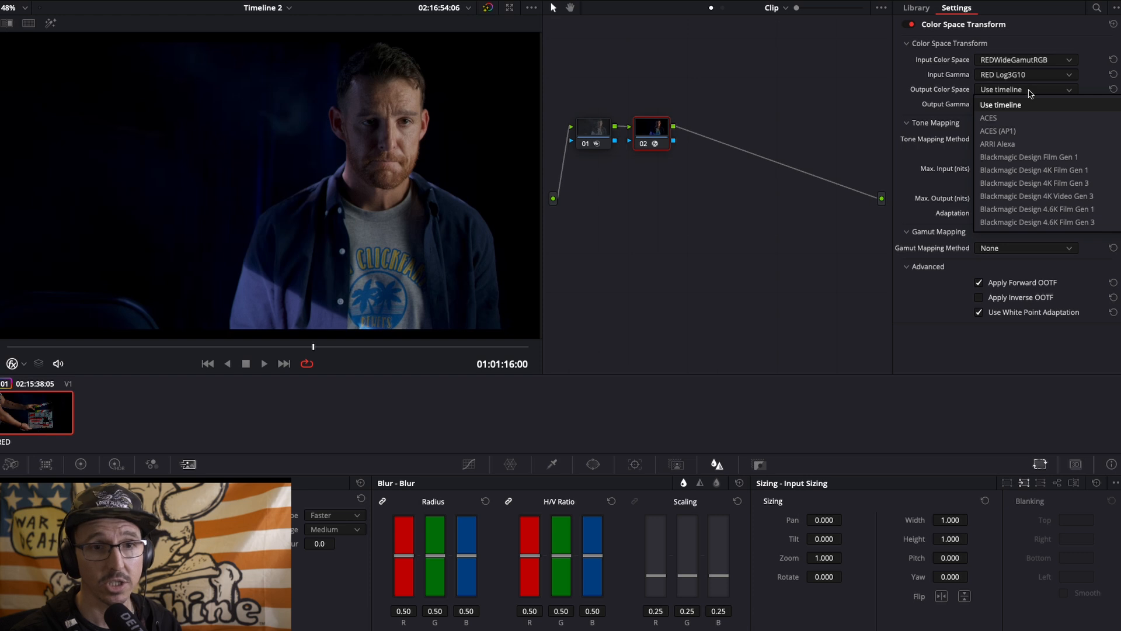
pyautogui.scroll(-3)
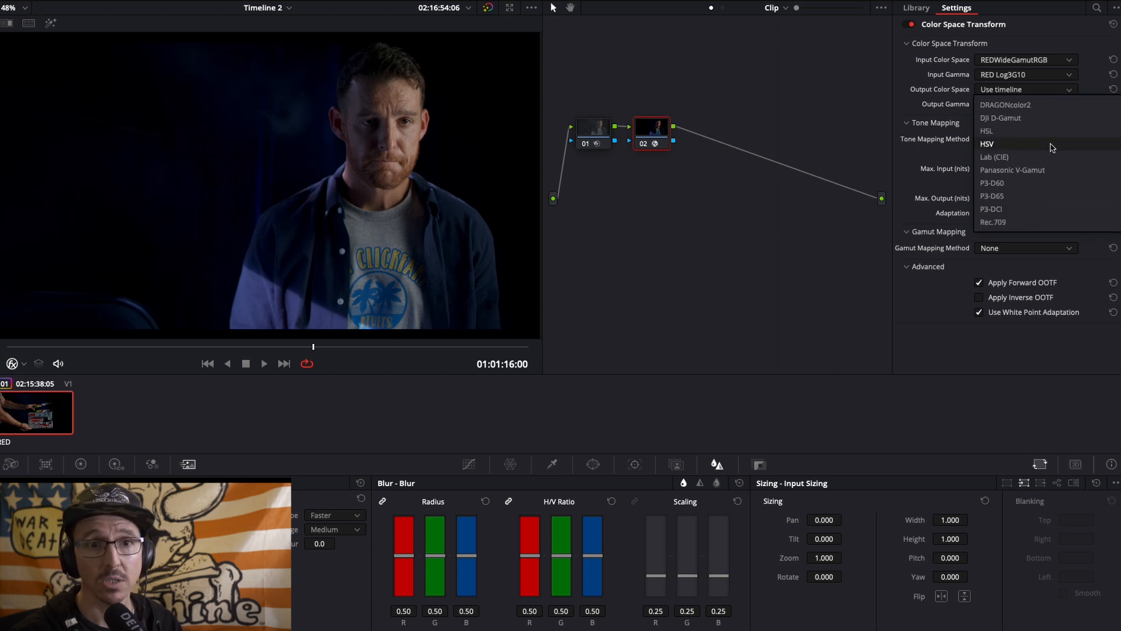
pyautogui.scroll(-3)
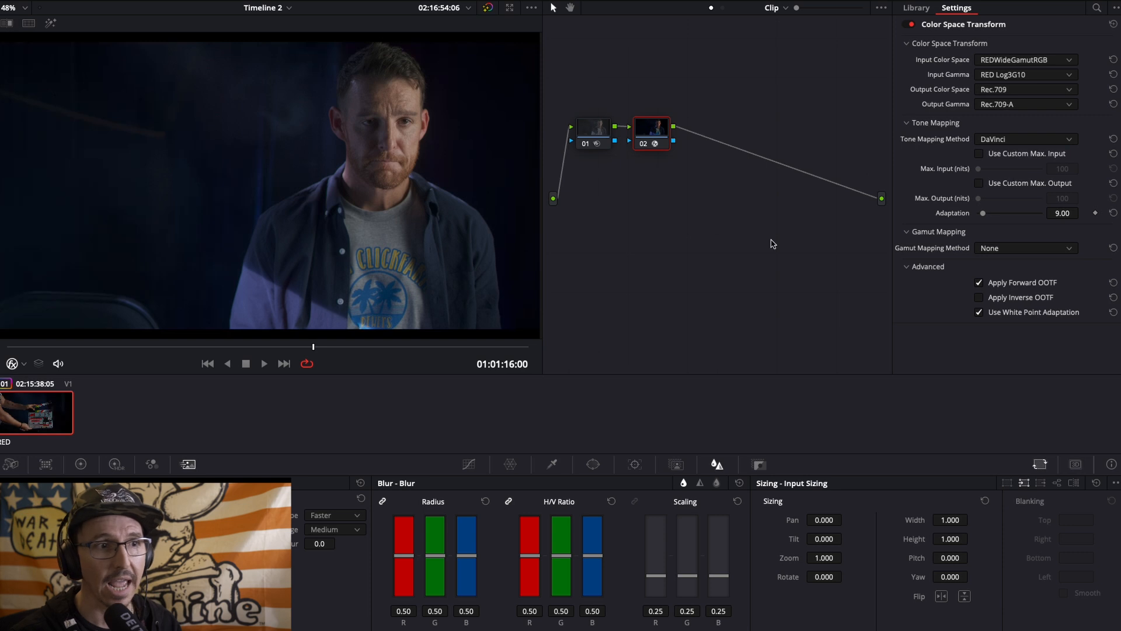
pyautogui.click(915, 8)
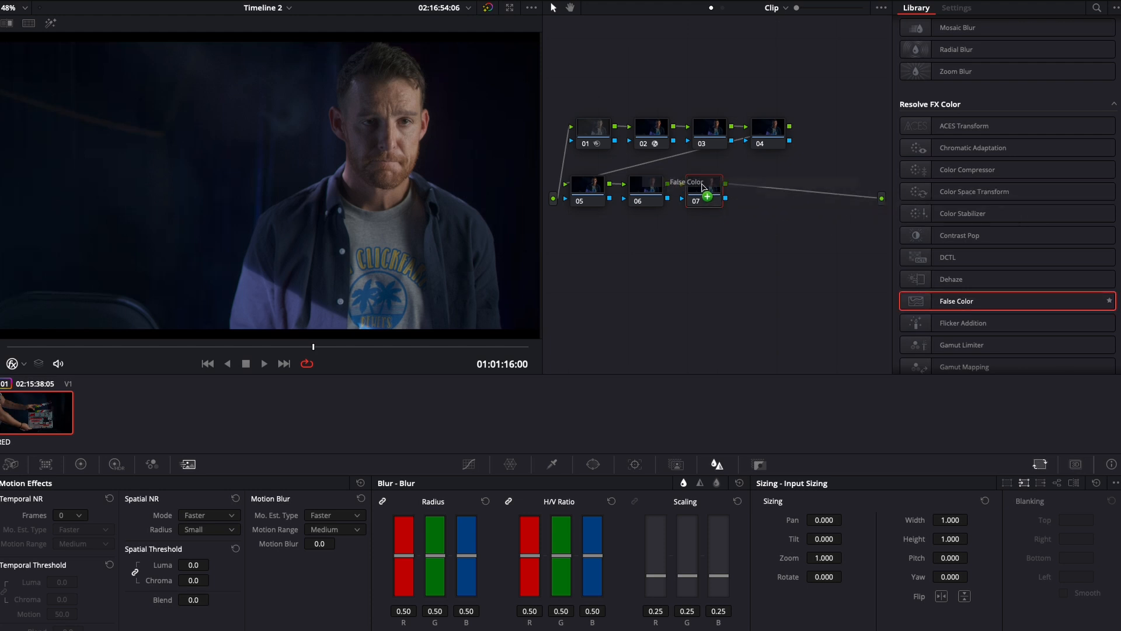
# Apply the False Color OpenFX effect to node 07
pyautogui.click(957, 7)
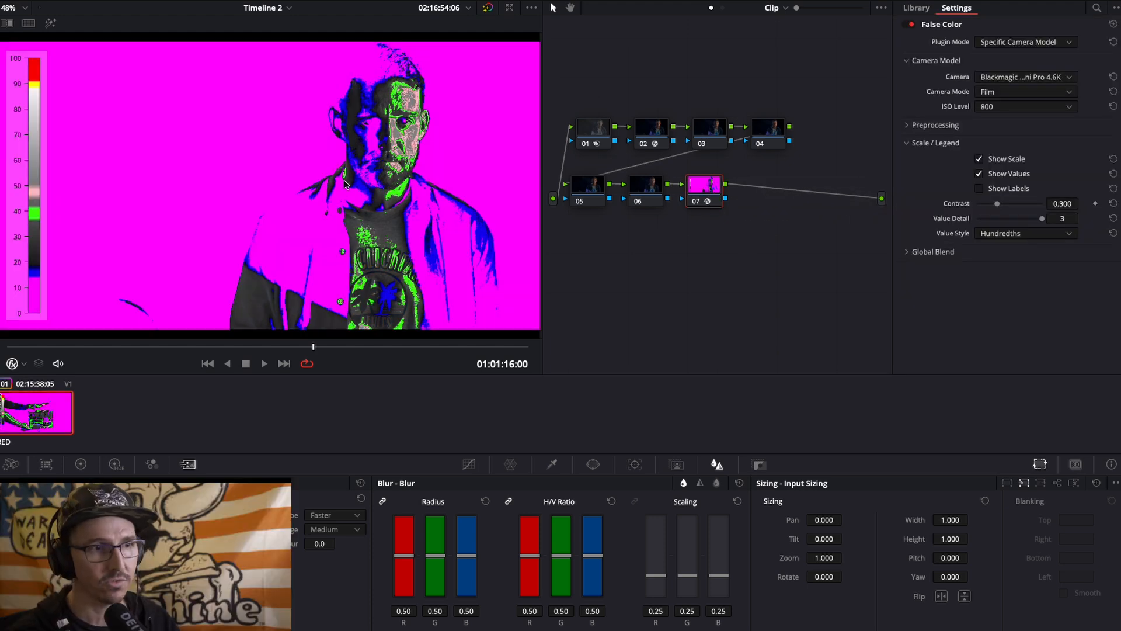
pyautogui.moveTo(641, 198)
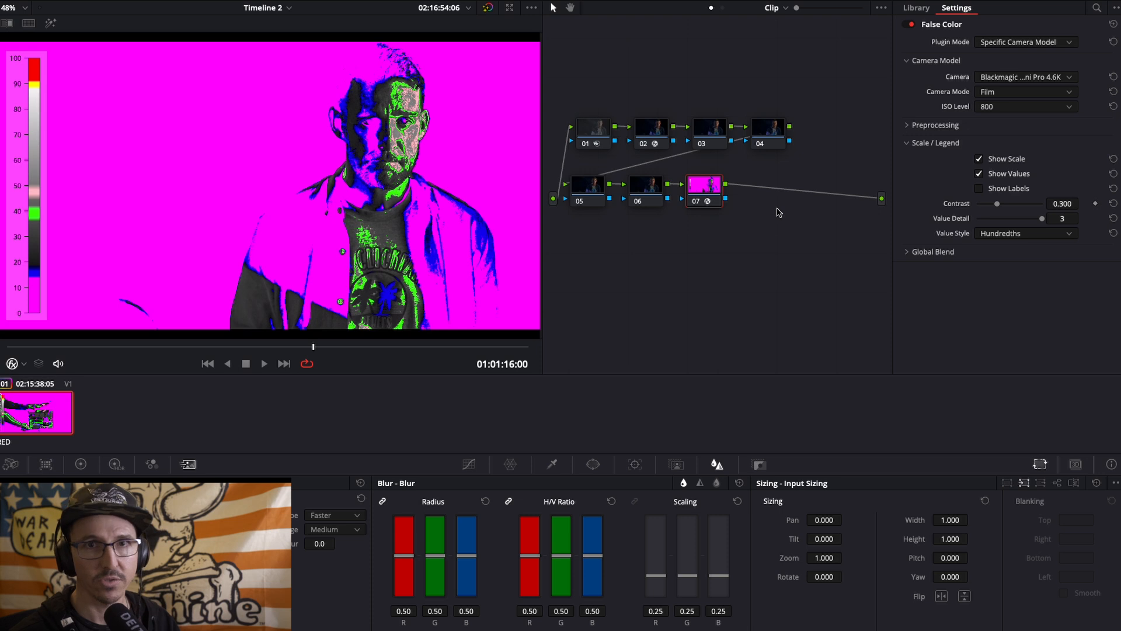
pyautogui.moveTo(726, 200)
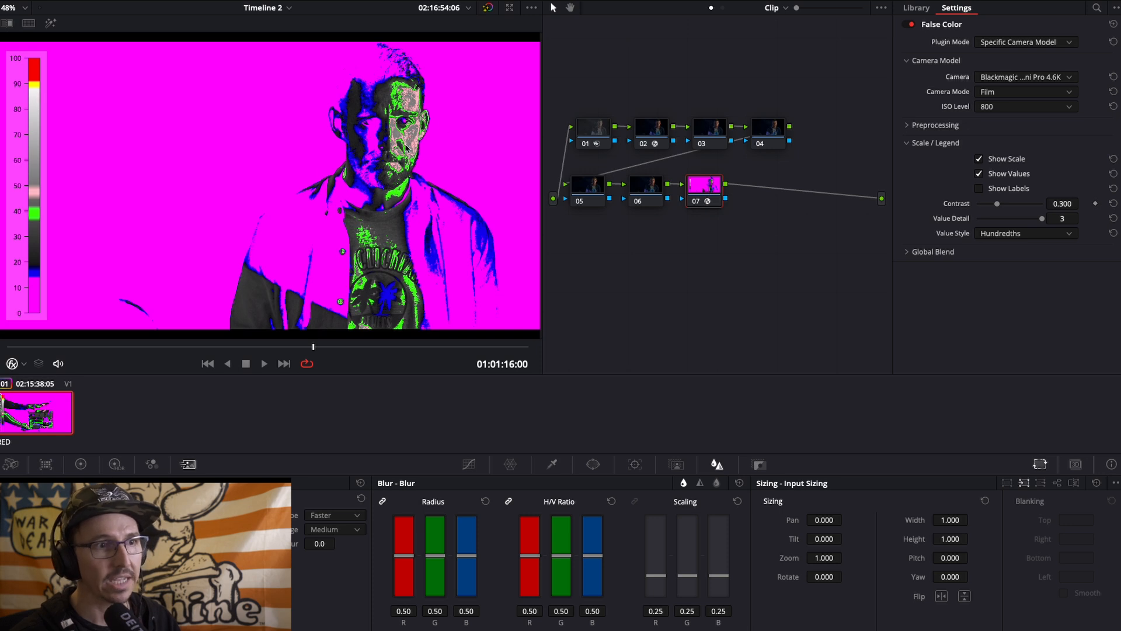
pyautogui.moveTo(437, 161)
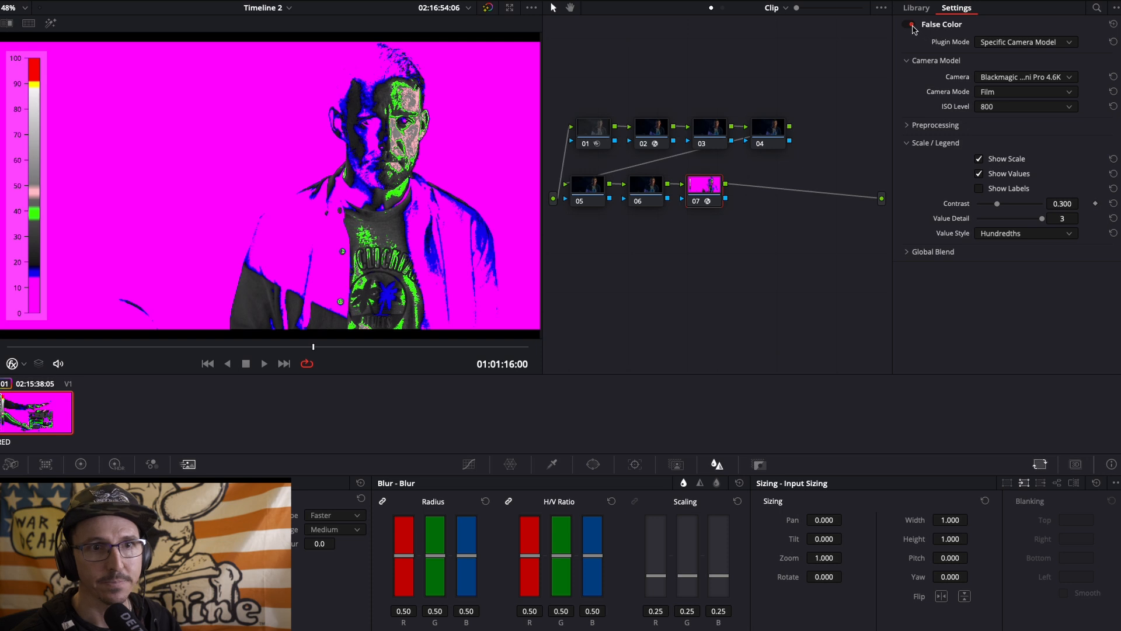
# Disable node 07's False Color effect in OpenFX Settings
pyautogui.click(906, 23)
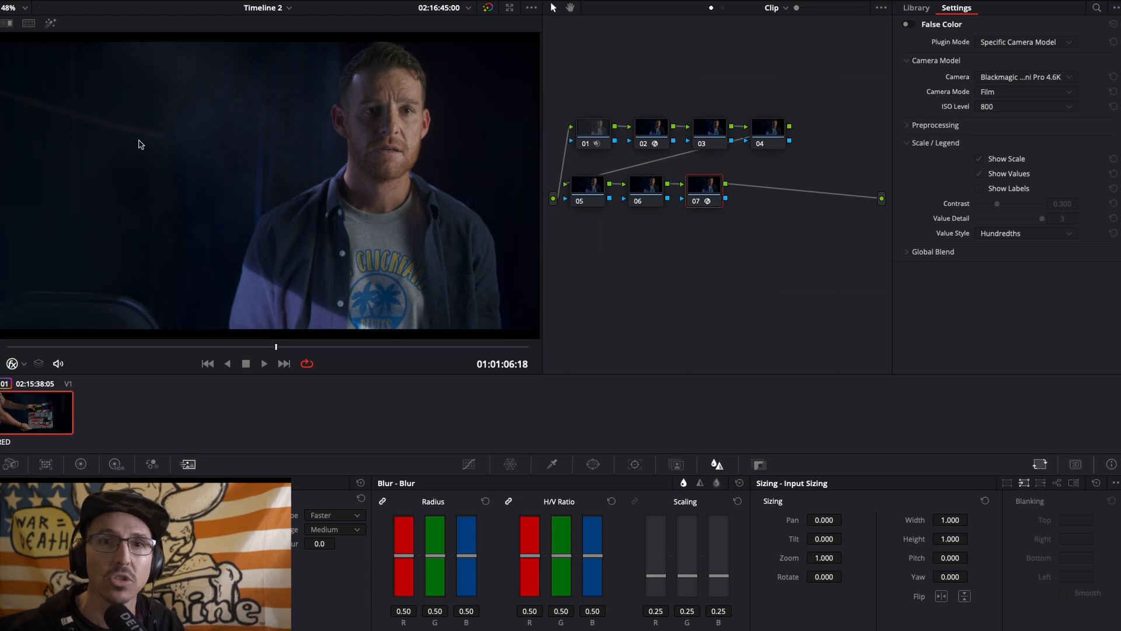
pyautogui.moveTo(157, 172)
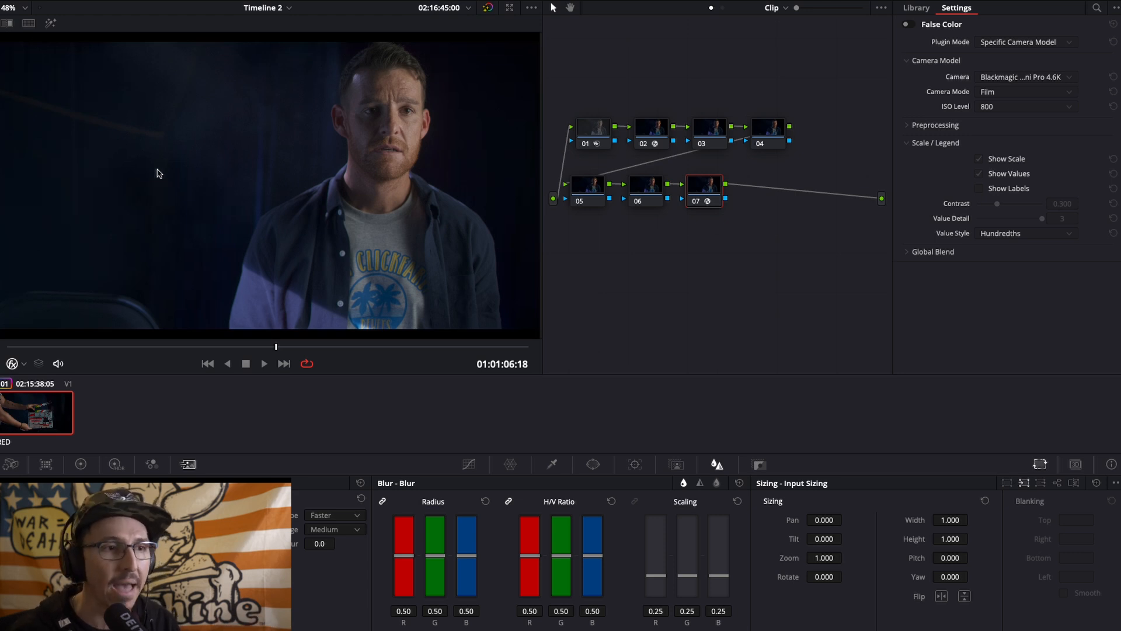